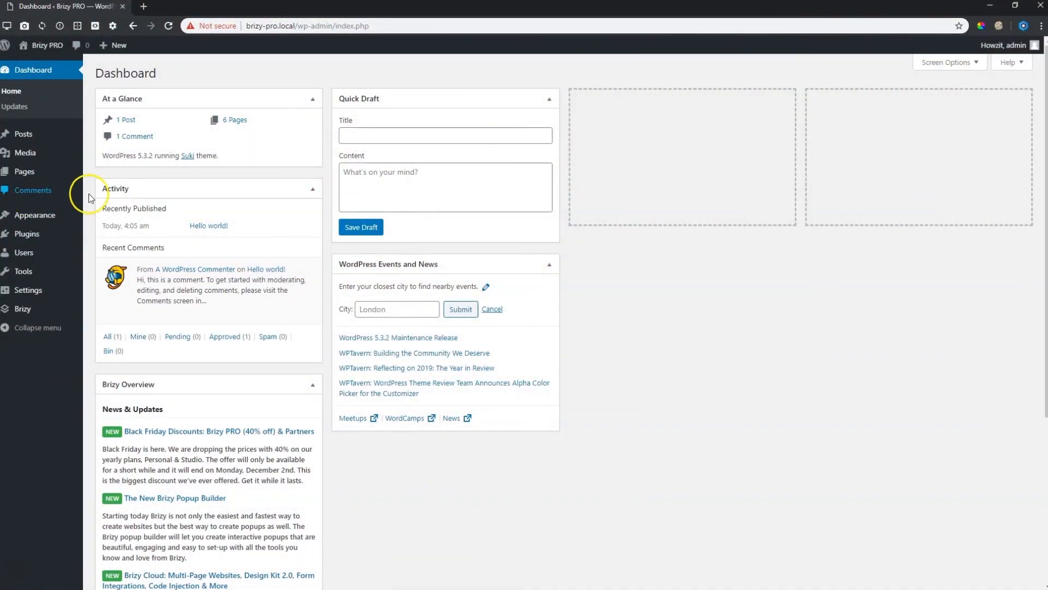
- From Pages > All Pages, view the live Home page with its 'Baked with love' hero
{"action": "left_click", "coordinate": [26, 171]}
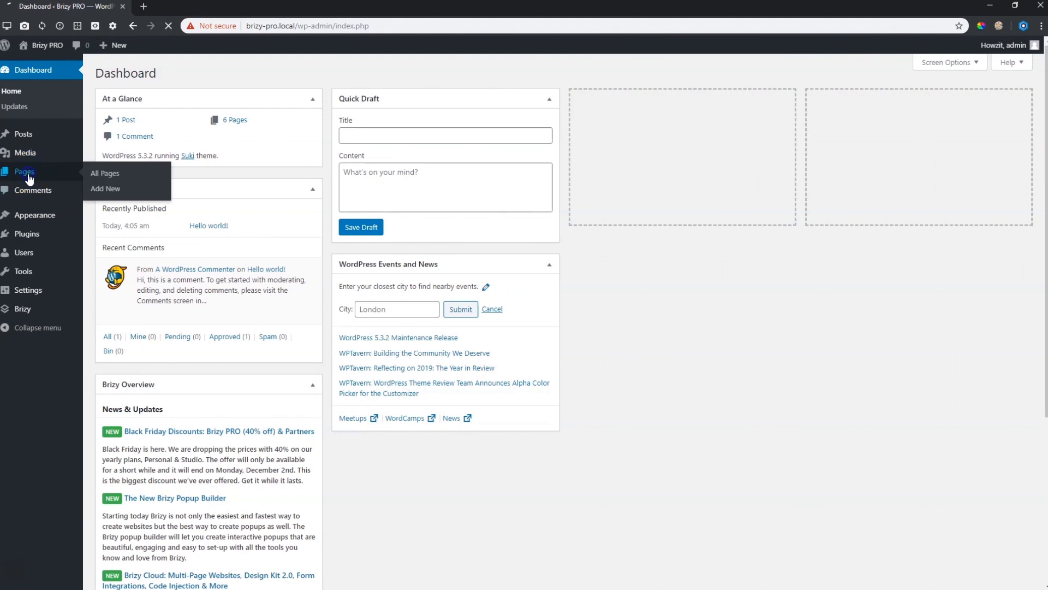
{"action": "left_click", "coordinate": [105, 174]}
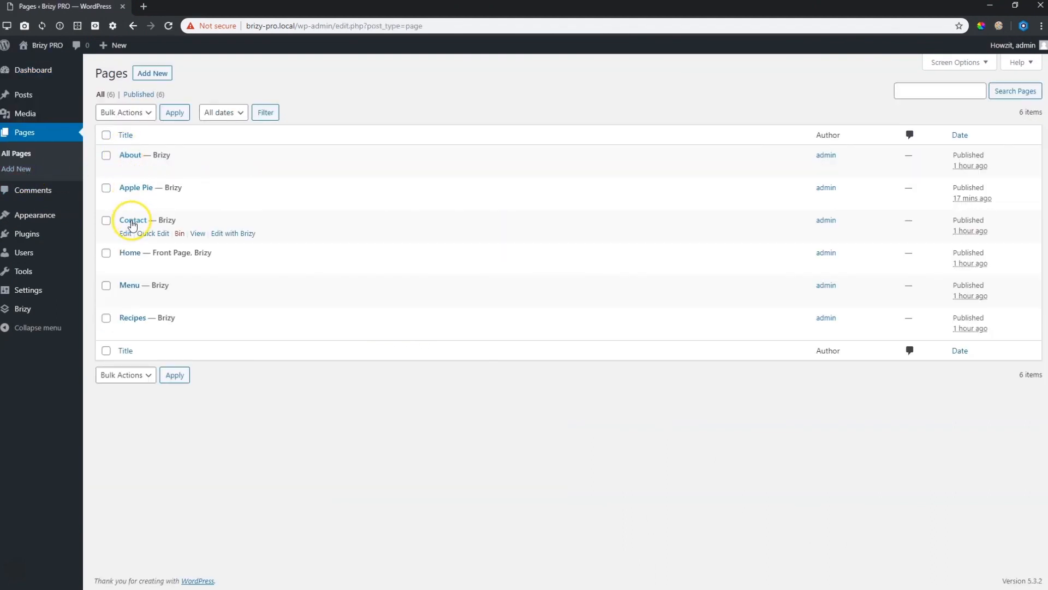
{"action": "mouse_move", "coordinate": [132, 317]}
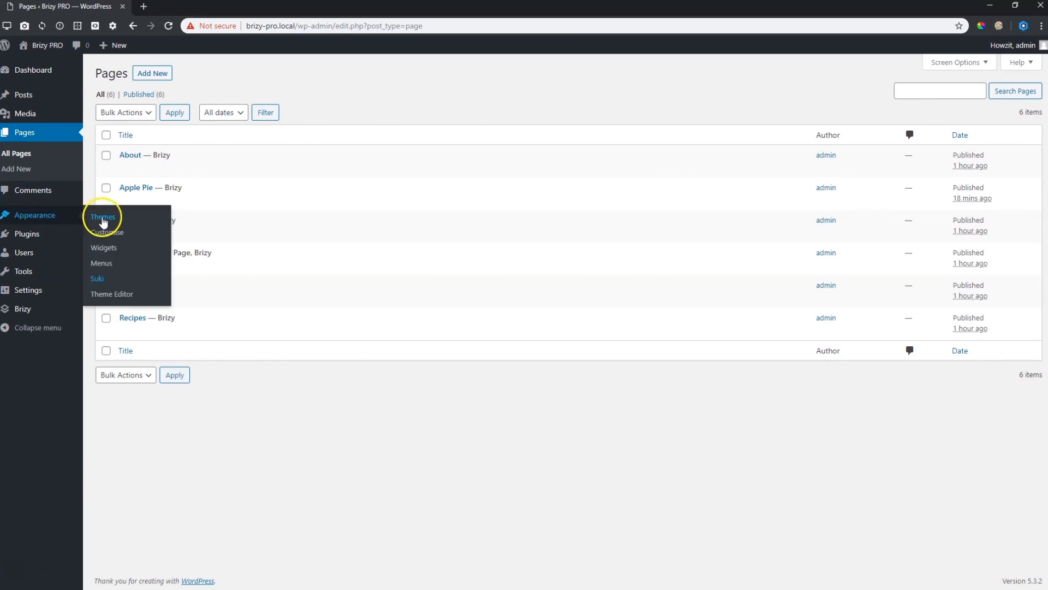
{"action": "left_click", "coordinate": [102, 217]}
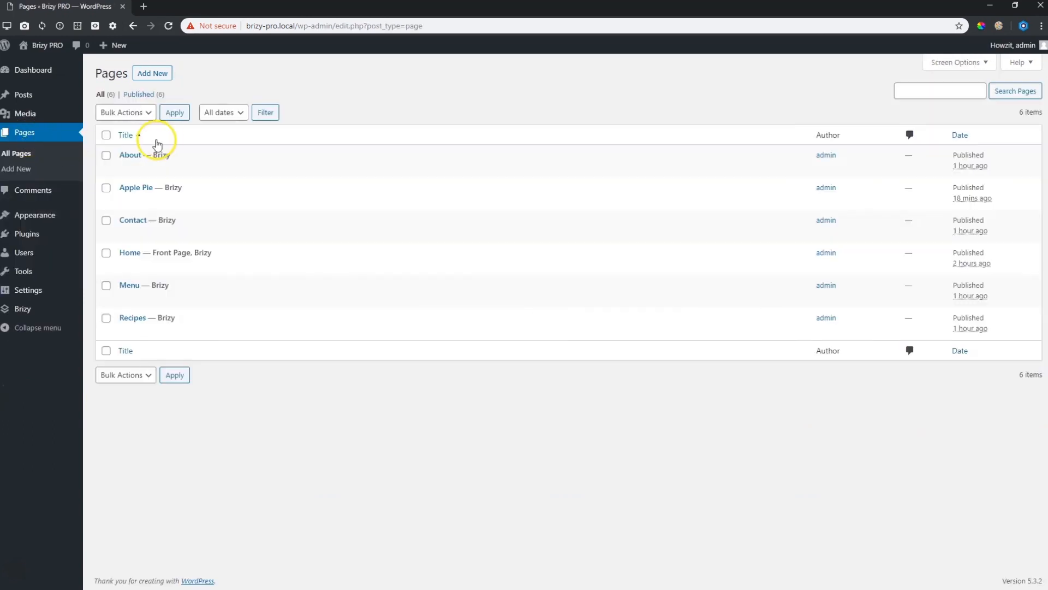
{"action": "mouse_move", "coordinate": [217, 276]}
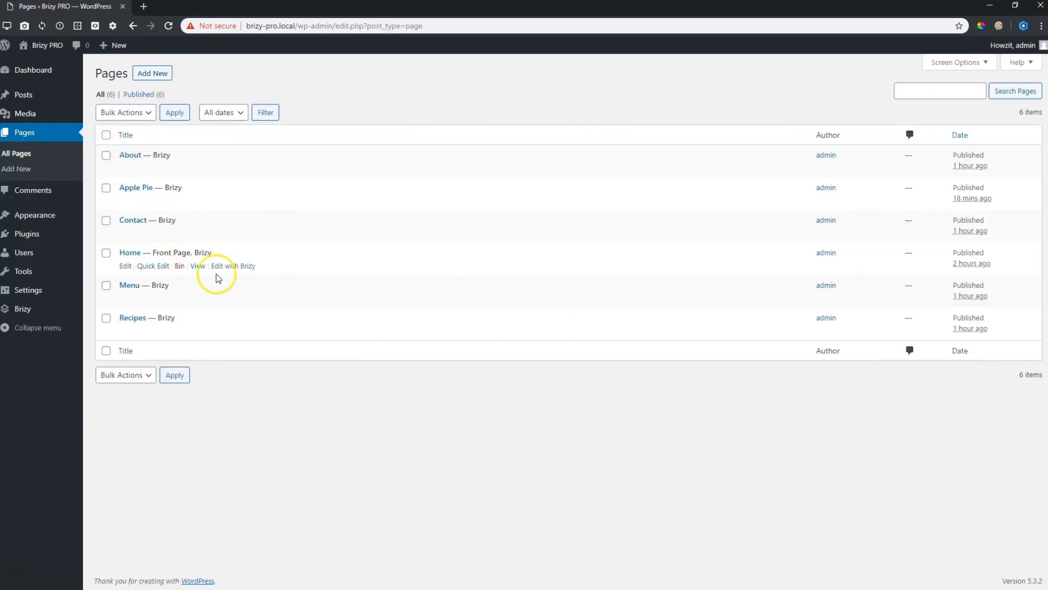
{"action": "left_click", "coordinate": [198, 266]}
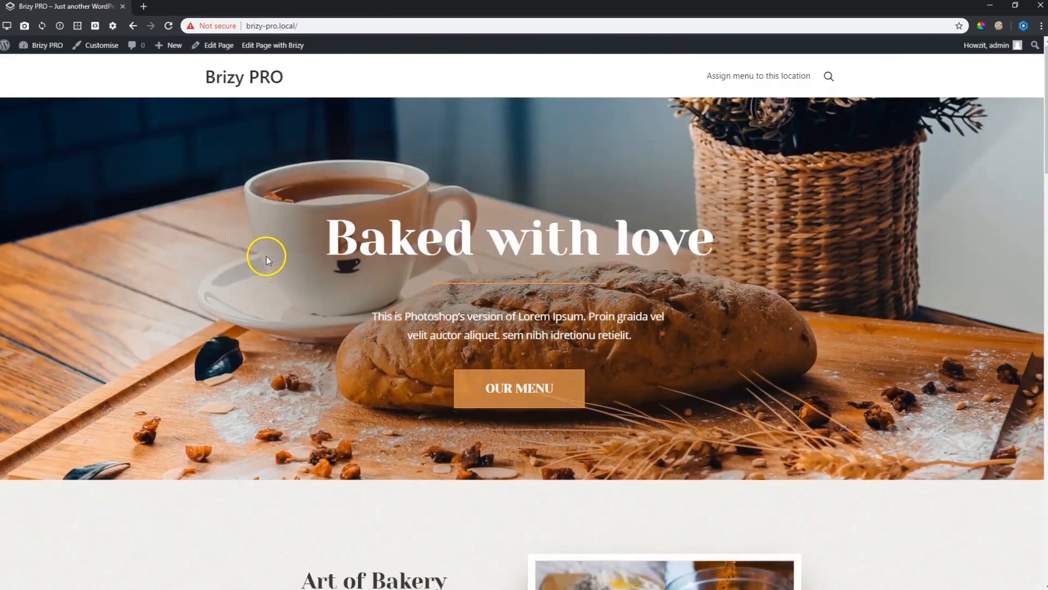
{"action": "mouse_move", "coordinate": [779, 81]}
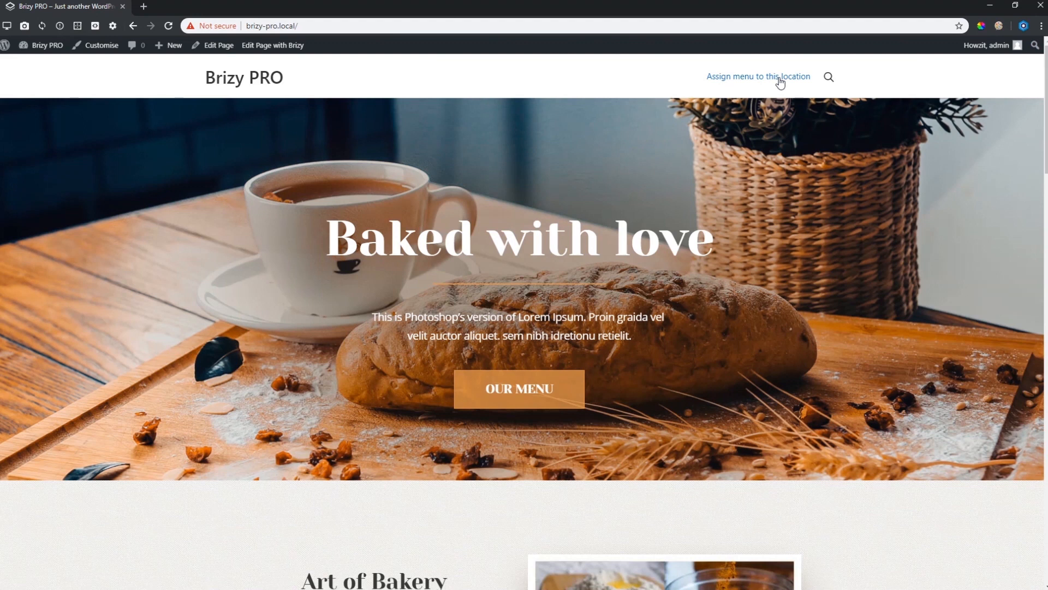
{"action": "scroll", "scroll_direction": "down", "scroll_amount": 3}
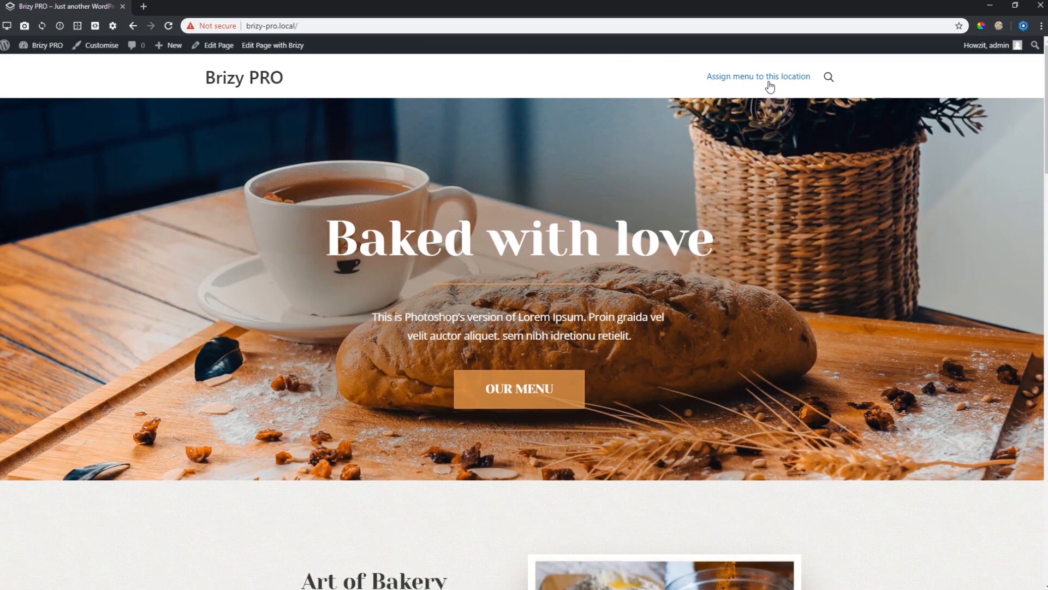
- Return to the admin Dashboard and go to Appearance > Menus, where no menu exists yet
{"action": "left_click", "coordinate": [47, 45]}
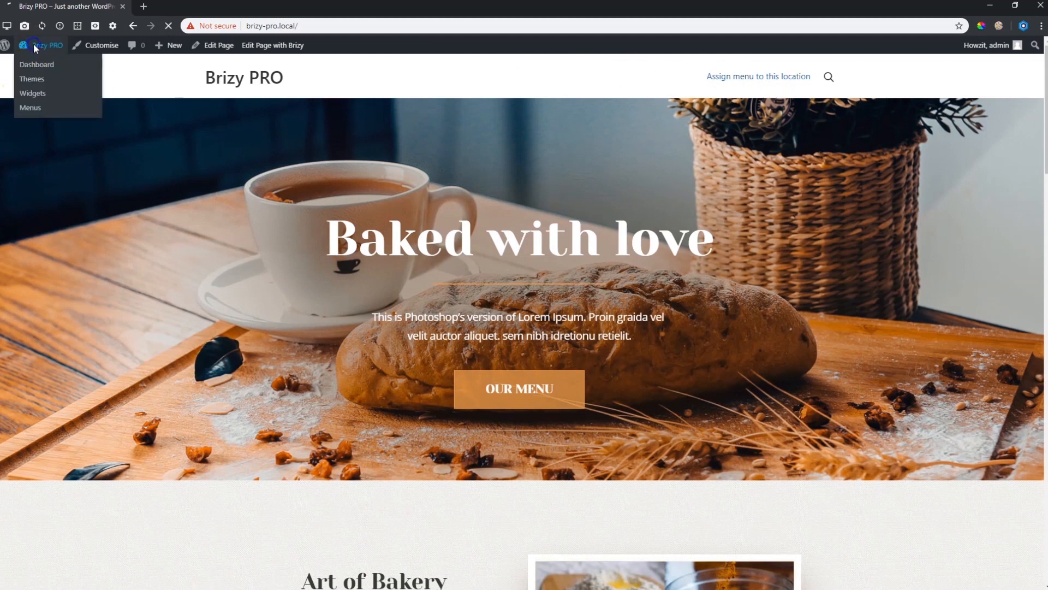
{"action": "left_click", "coordinate": [37, 65]}
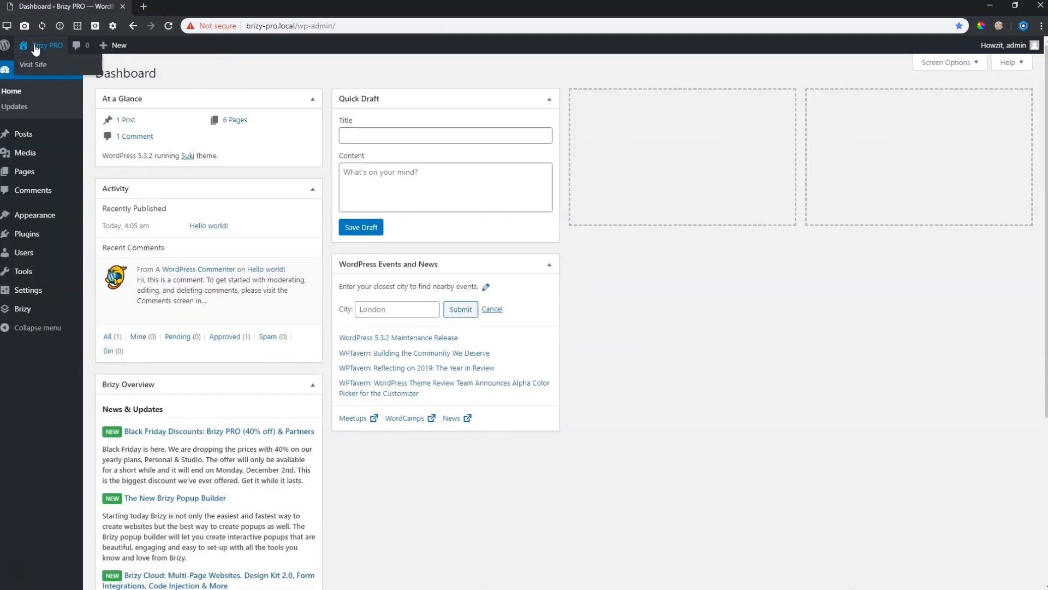
{"action": "mouse_move", "coordinate": [34, 215]}
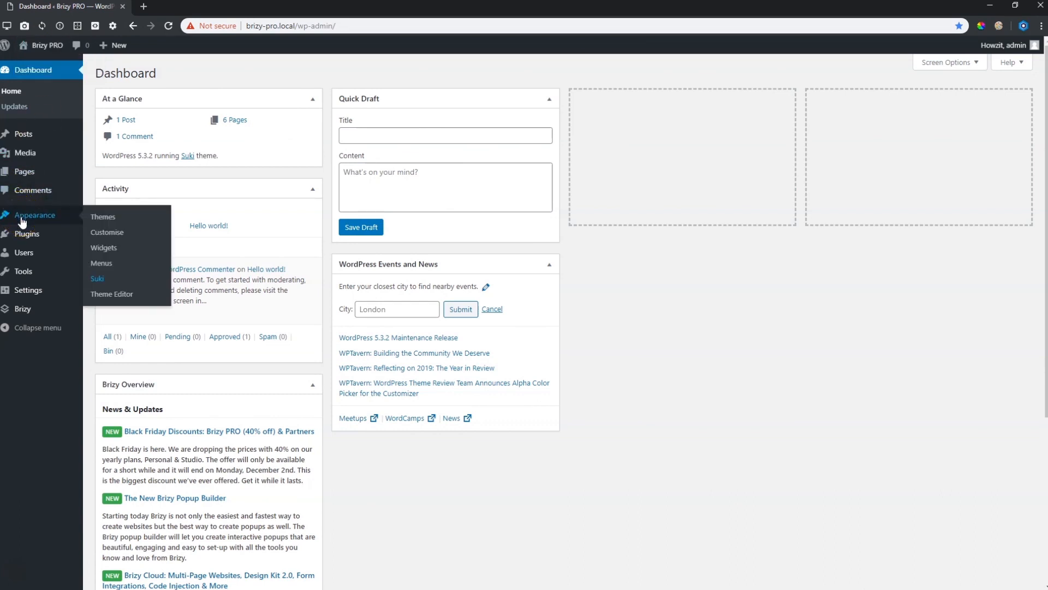
{"action": "mouse_move", "coordinate": [101, 266]}
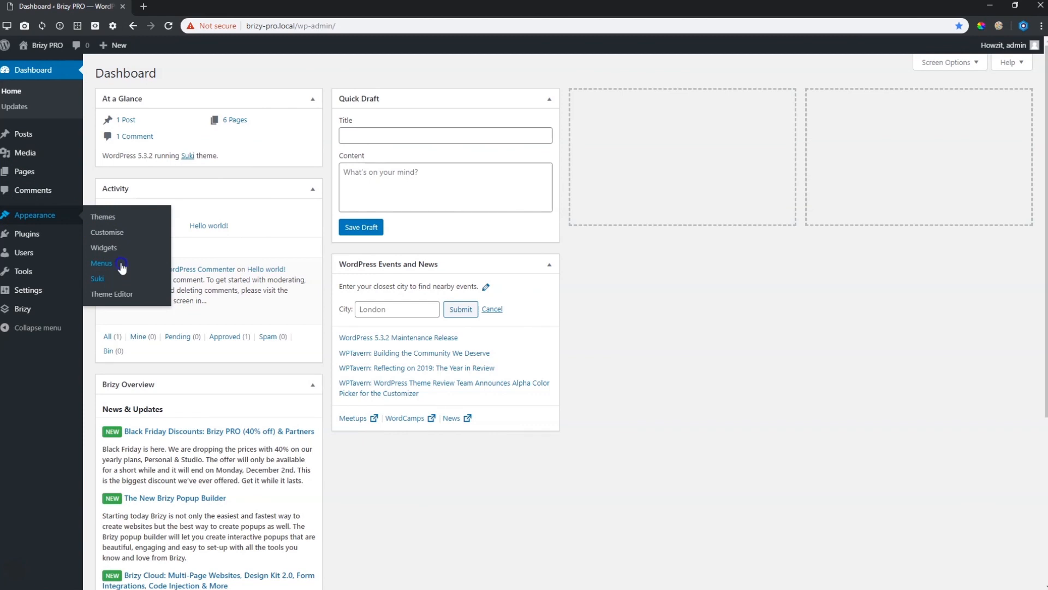
{"action": "left_click", "coordinate": [101, 263]}
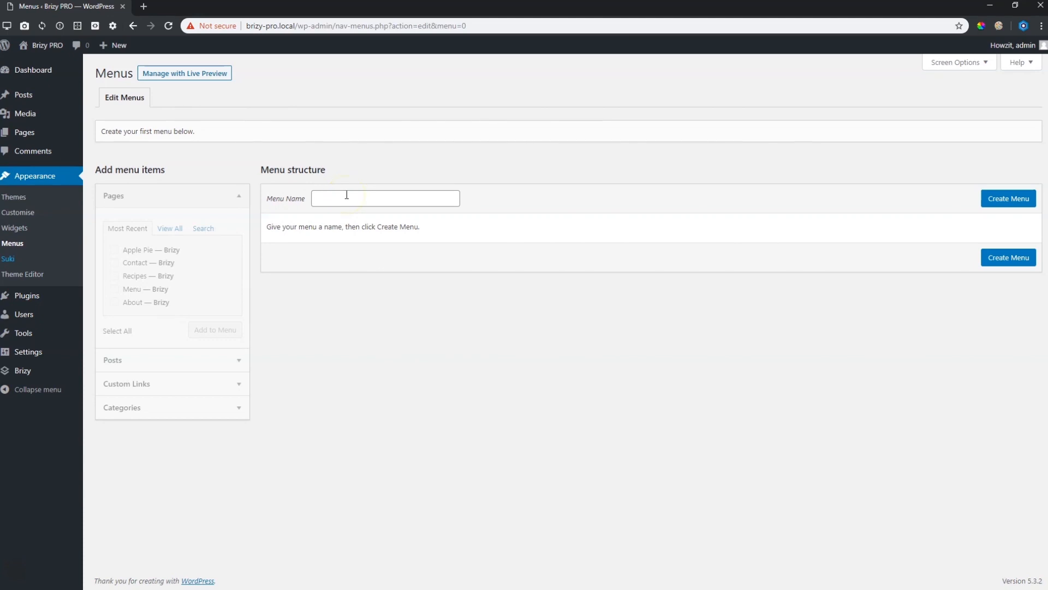
- Create a new empty menu named 'Main Menu' with no display location set
{"action": "left_click", "coordinate": [385, 197]}
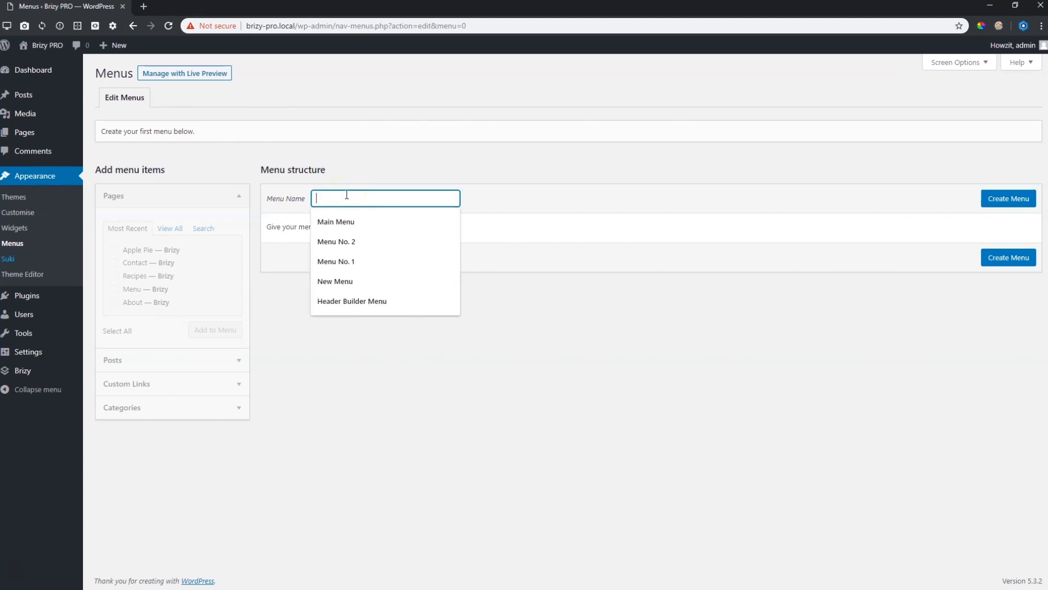
{"action": "type", "text": "Main Menu"}
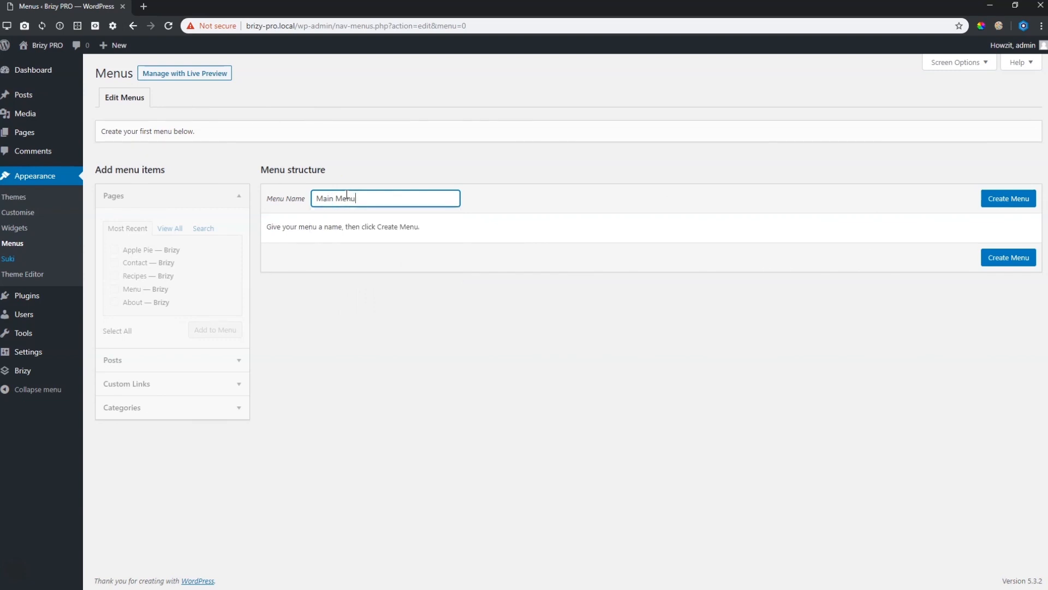
{"action": "left_click", "coordinate": [1008, 198]}
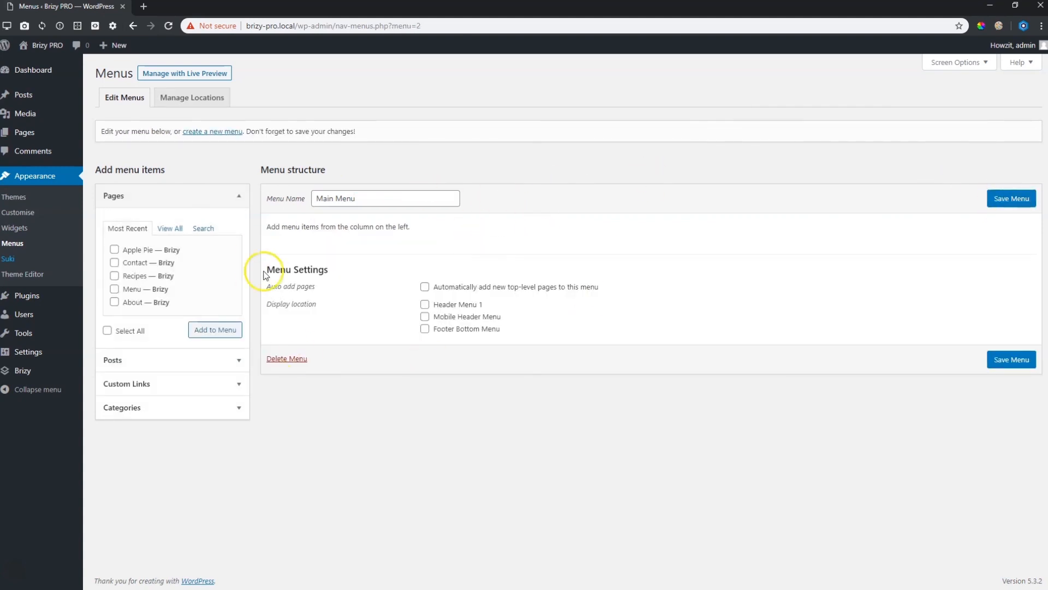
{"action": "mouse_move", "coordinate": [549, 317]}
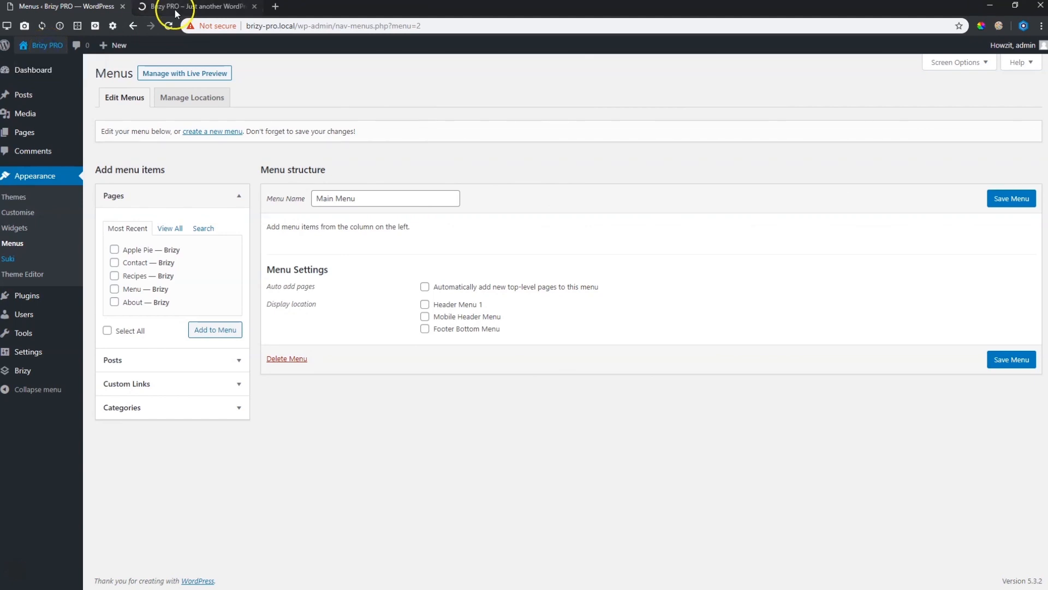
{"action": "left_click", "coordinate": [194, 7]}
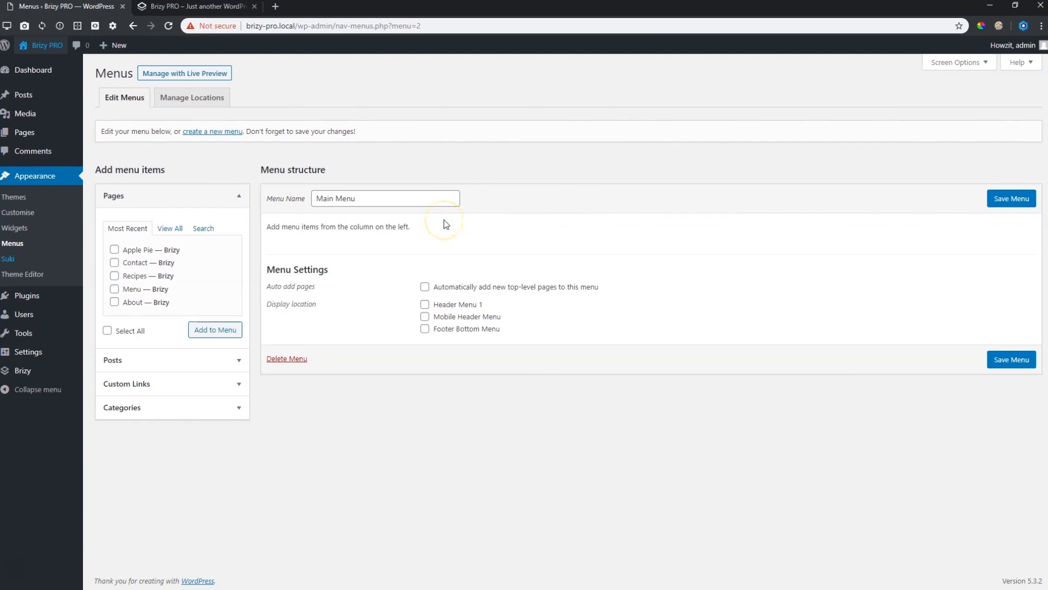
{"action": "mouse_move", "coordinate": [136, 258]}
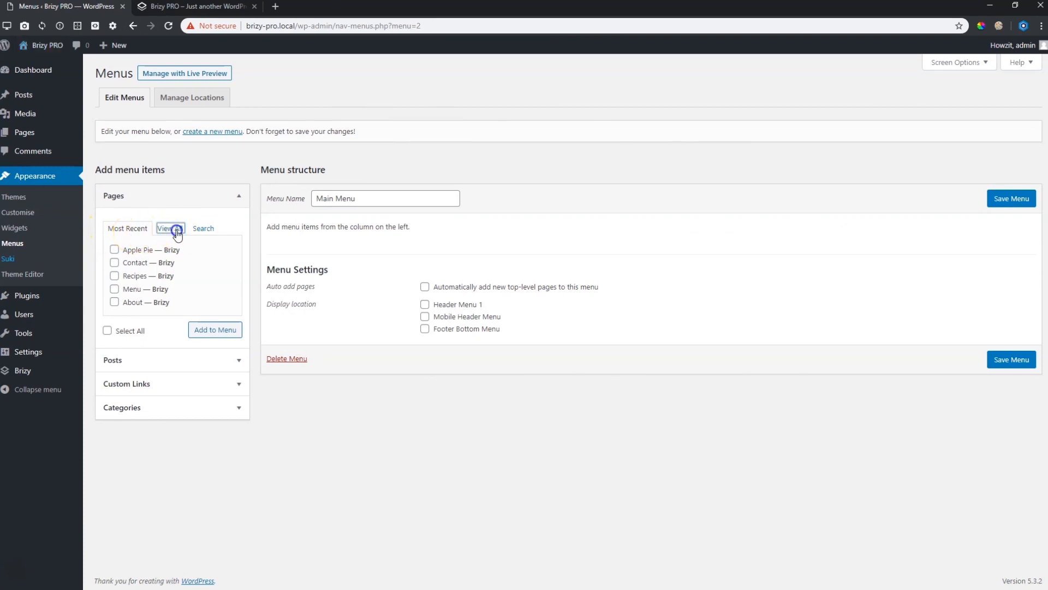
- Add the Home, About, Contact, Menu and Recipes pages to Main Menu and save it
{"action": "left_click", "coordinate": [170, 228]}
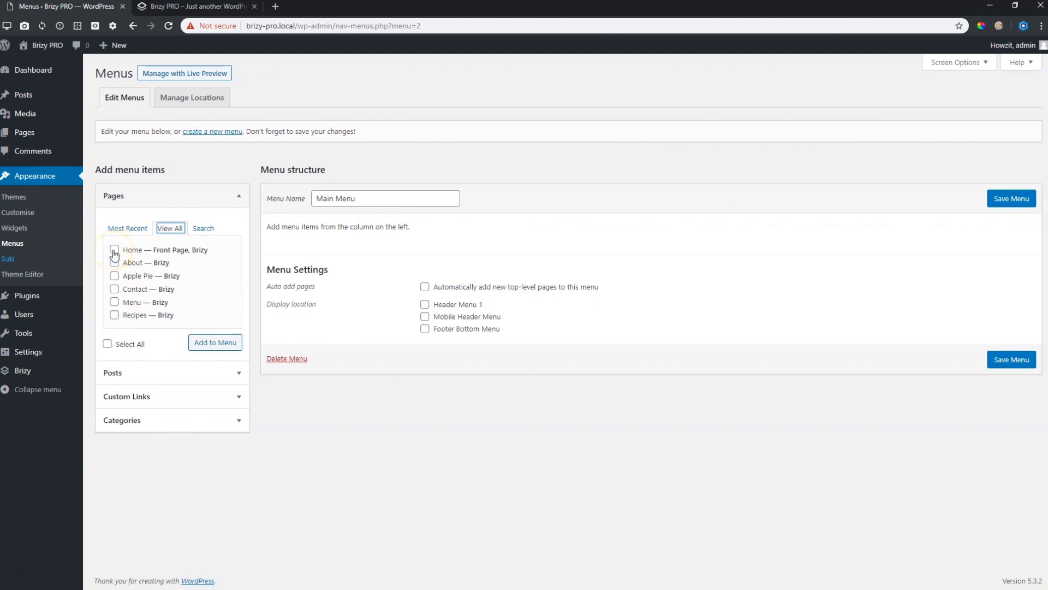
{"action": "left_click", "coordinate": [115, 249]}
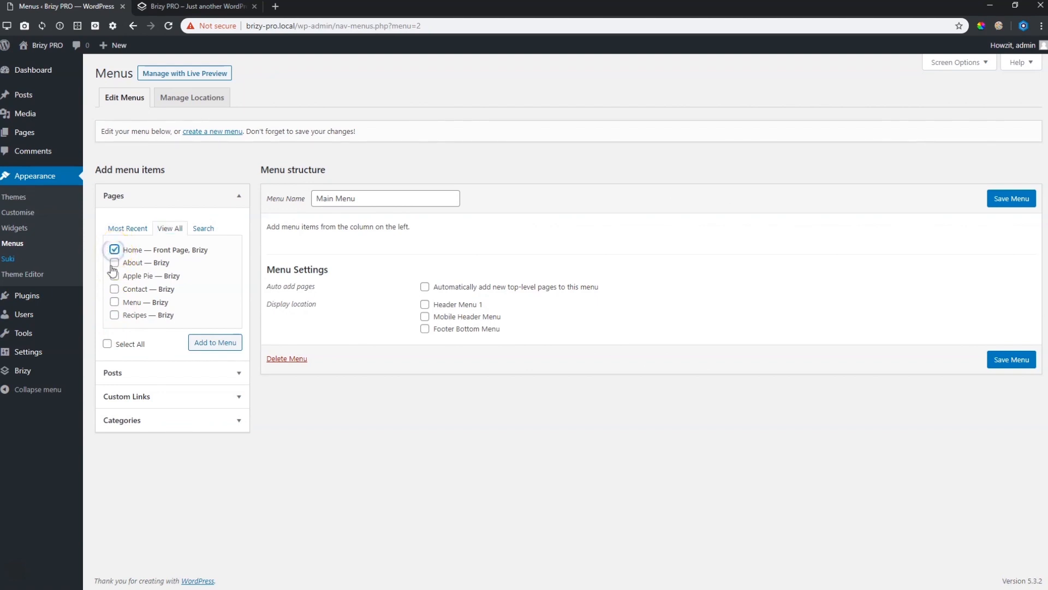
{"action": "left_click", "coordinate": [114, 263]}
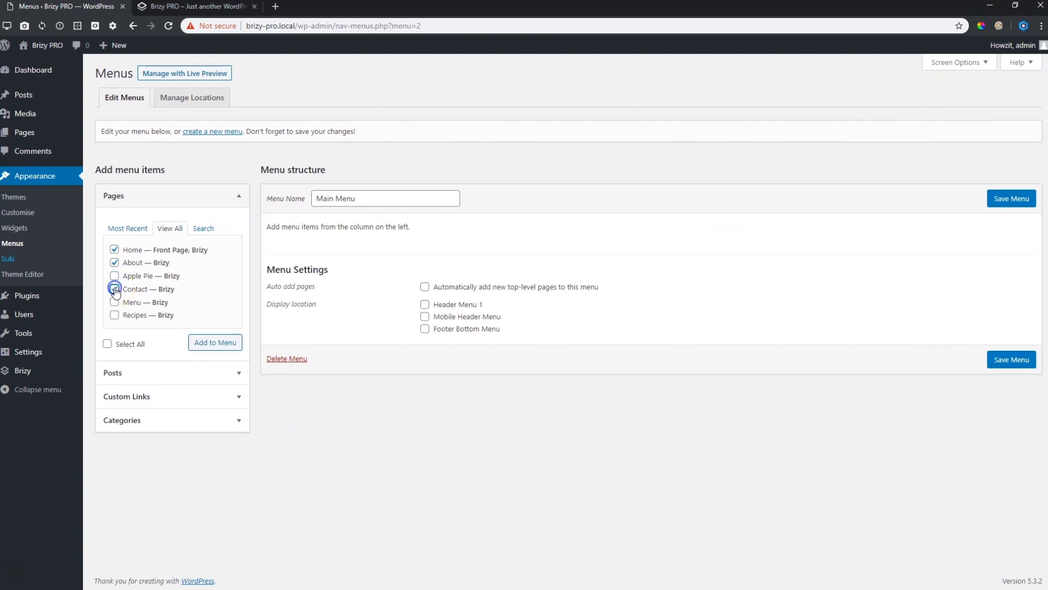
{"action": "left_click", "coordinate": [113, 302]}
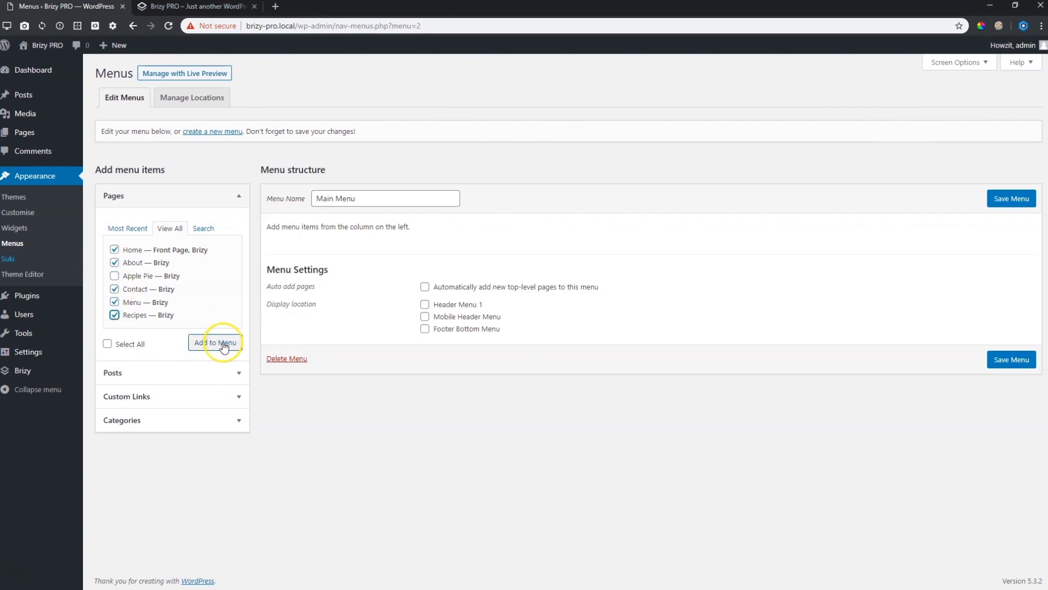
{"action": "left_click", "coordinate": [215, 341]}
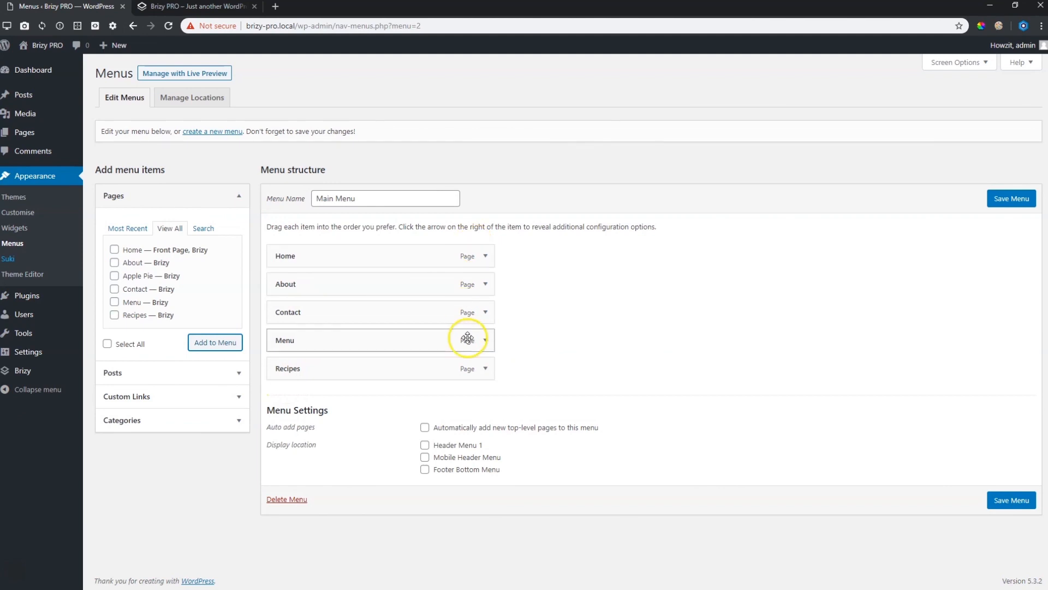
{"action": "left_click", "coordinate": [1011, 199]}
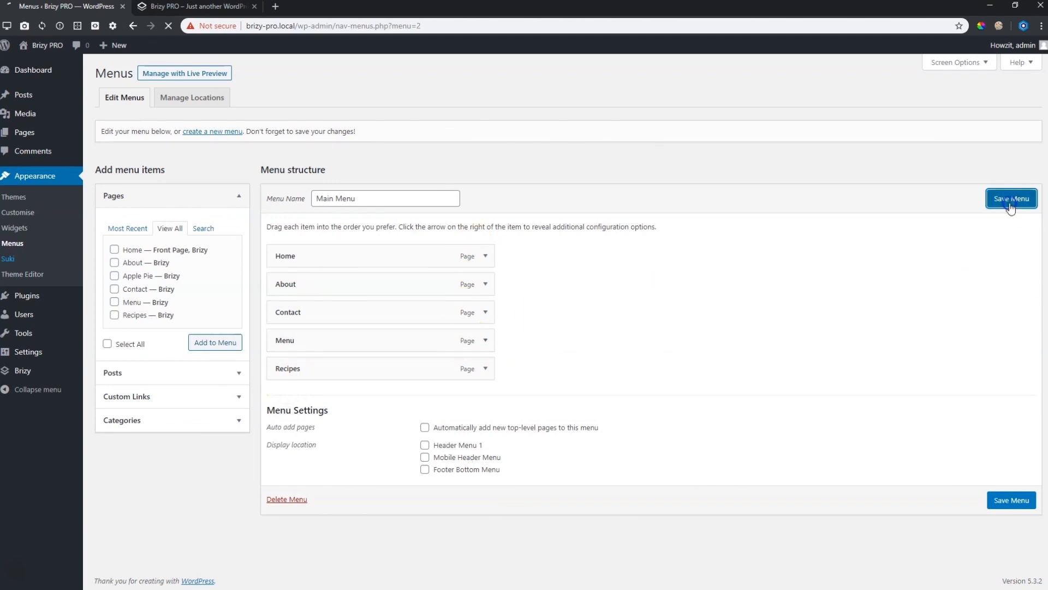
{"action": "left_click", "coordinate": [1012, 199]}
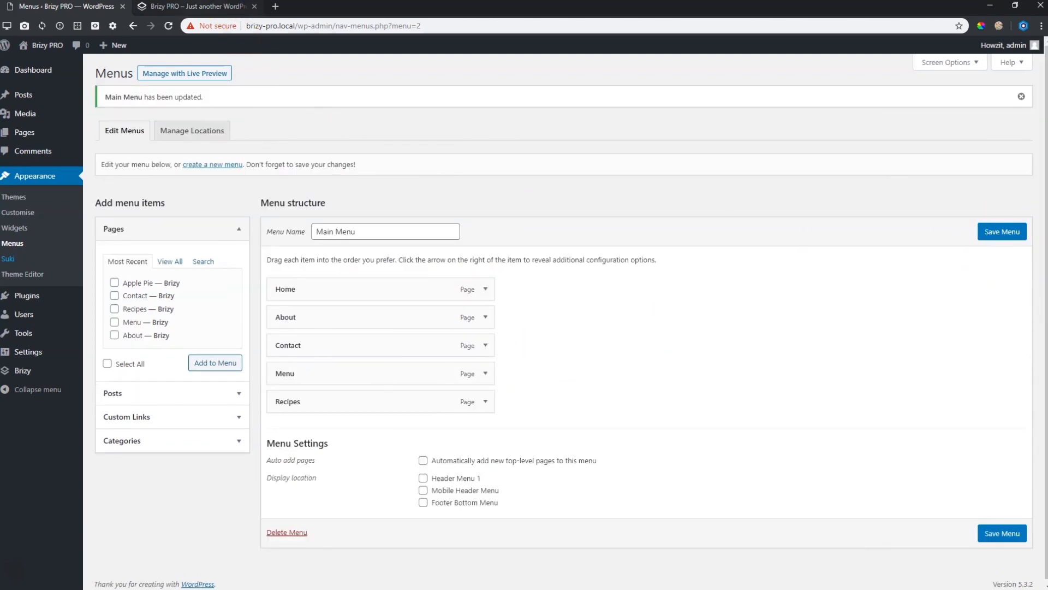
- Reload the live home page to see the header still lacks a menu, then return to Menus
{"action": "left_click", "coordinate": [195, 6]}
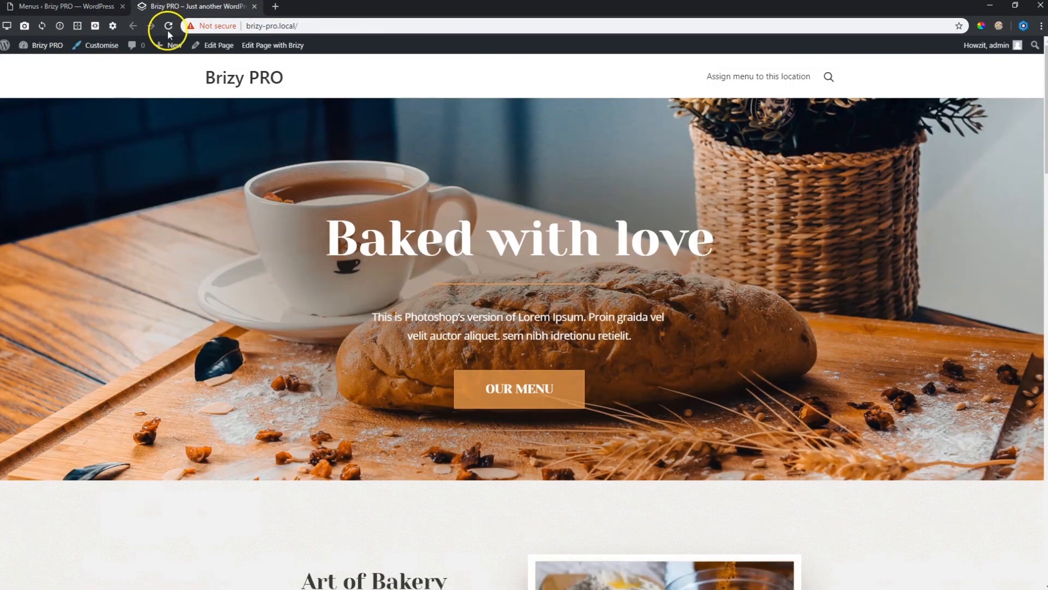
{"action": "left_click", "coordinate": [168, 26]}
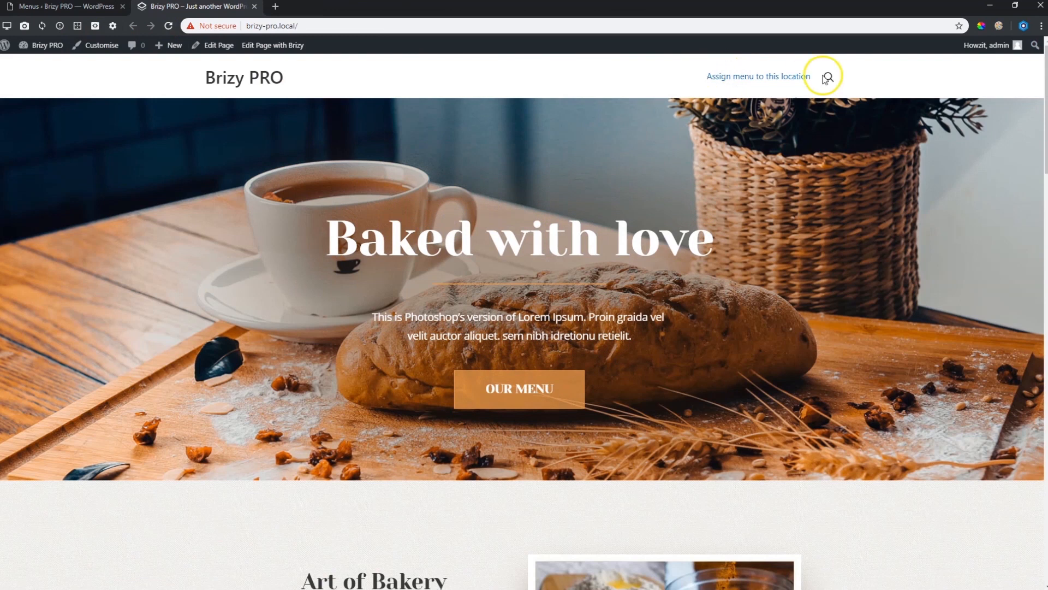
{"action": "mouse_move", "coordinate": [815, 73]}
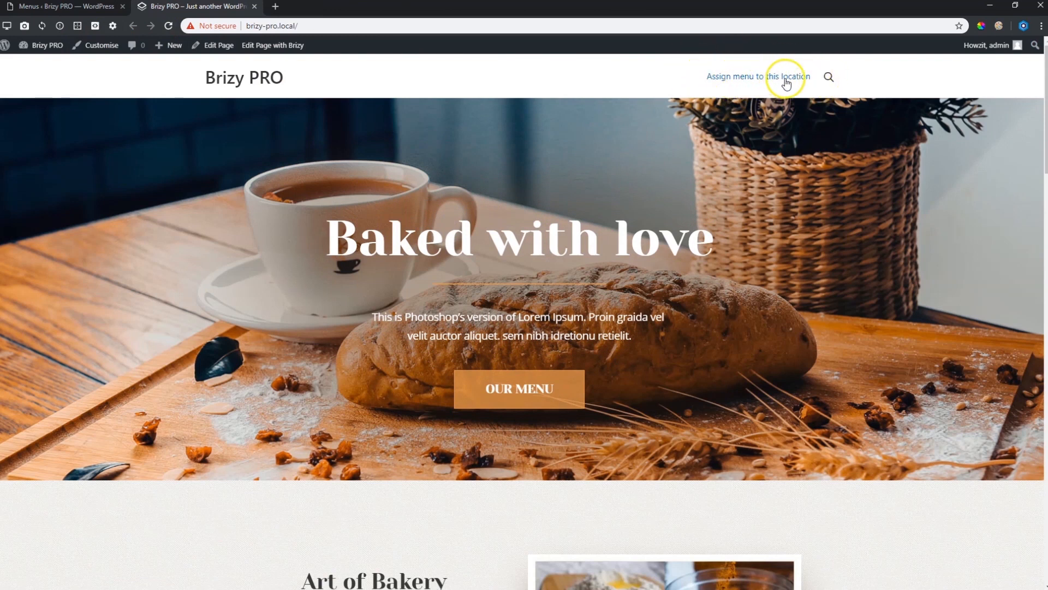
{"action": "mouse_move", "coordinate": [806, 82]}
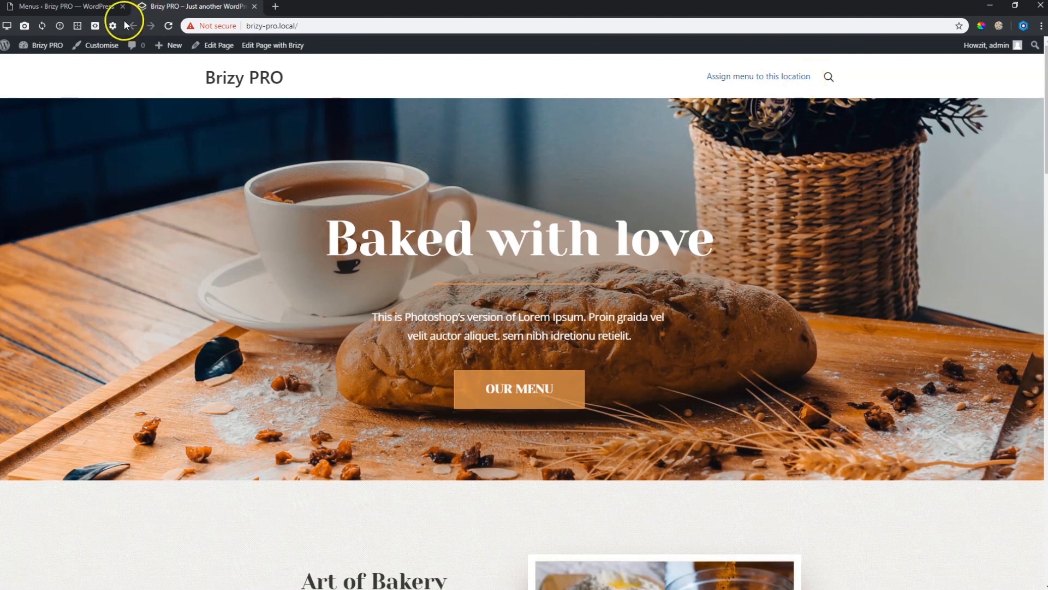
{"action": "left_click", "coordinate": [60, 6]}
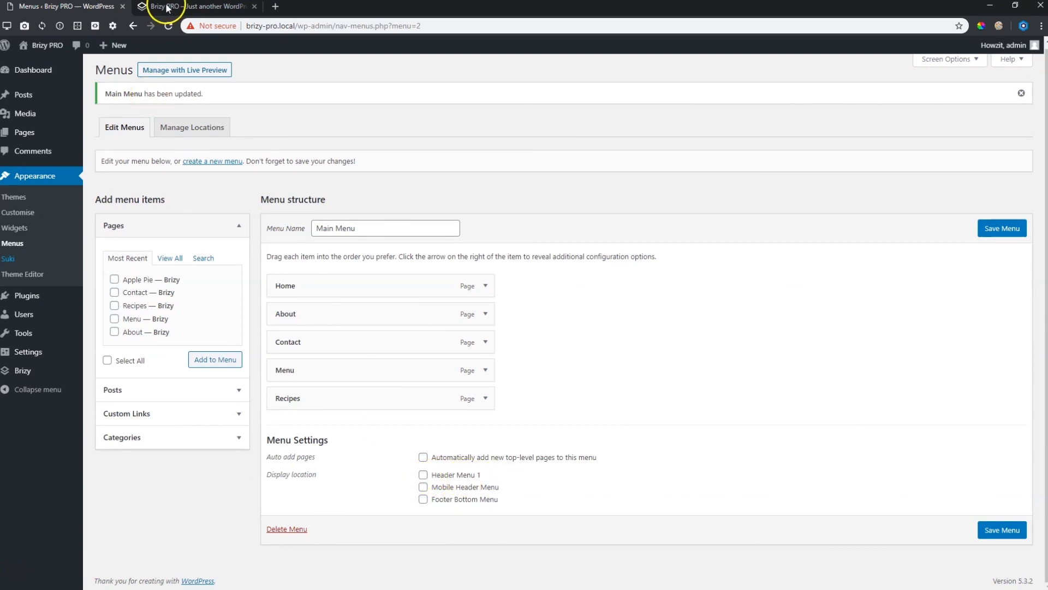
- With Main Menu on Header Menu 1, reload the site so the header lists Home, About, Contact, Menu, Recipes
{"action": "left_click", "coordinate": [198, 7]}
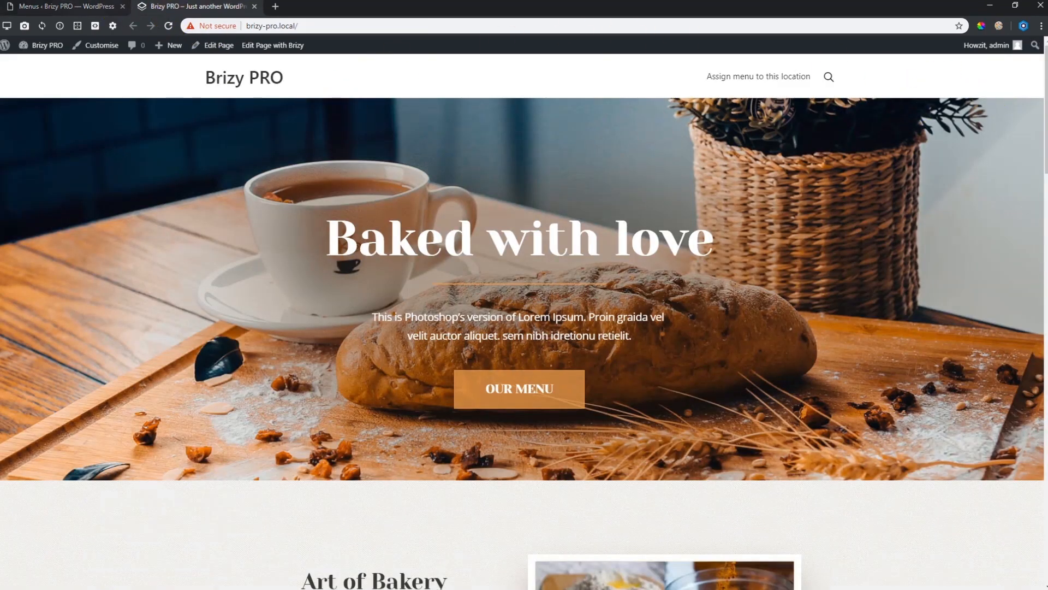
{"action": "left_click", "coordinate": [64, 7]}
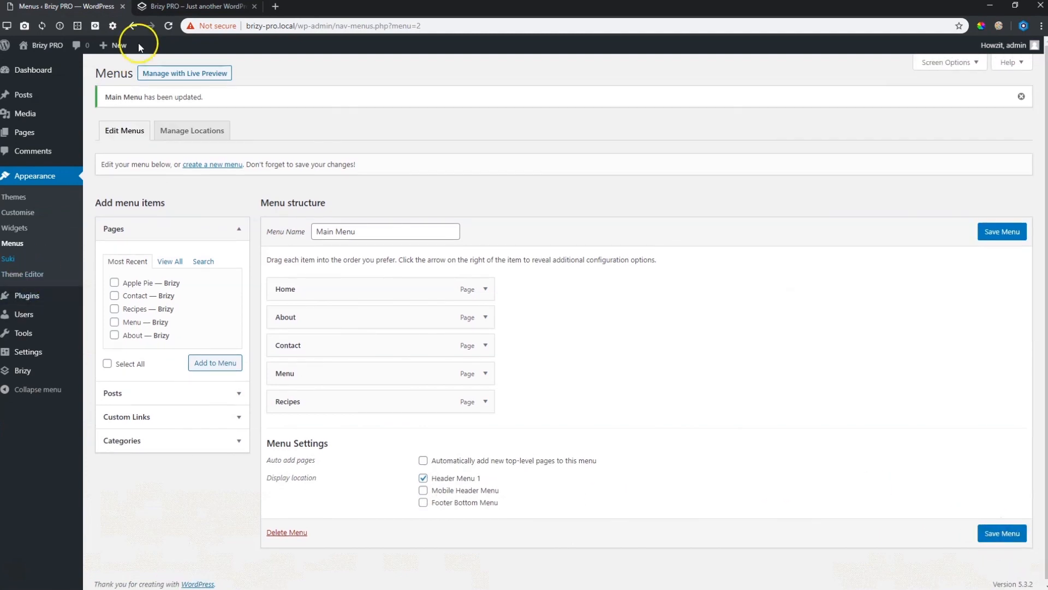
{"action": "left_click", "coordinate": [194, 7]}
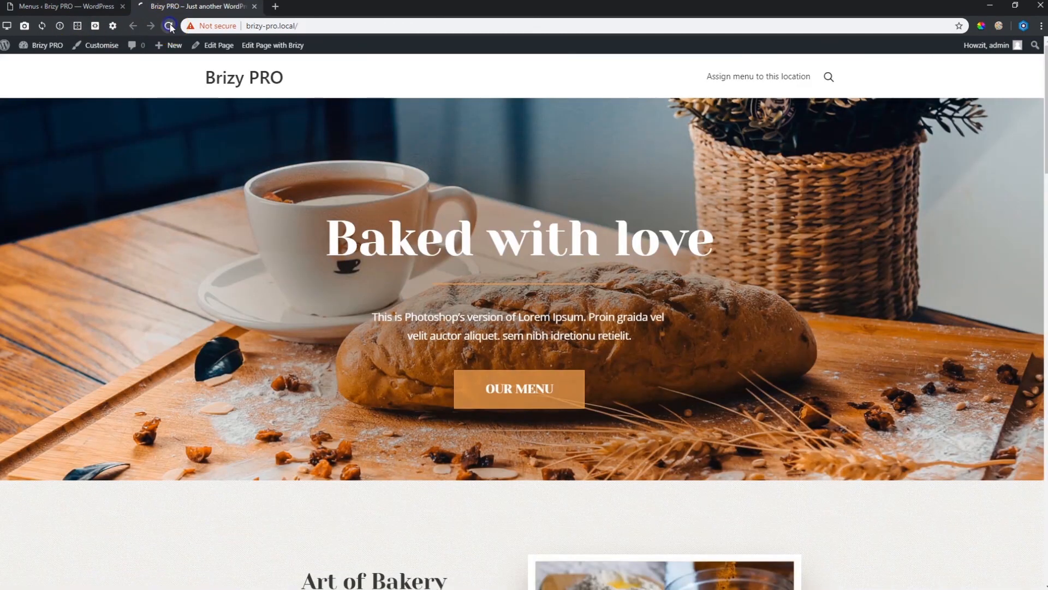
{"action": "left_click", "coordinate": [169, 25]}
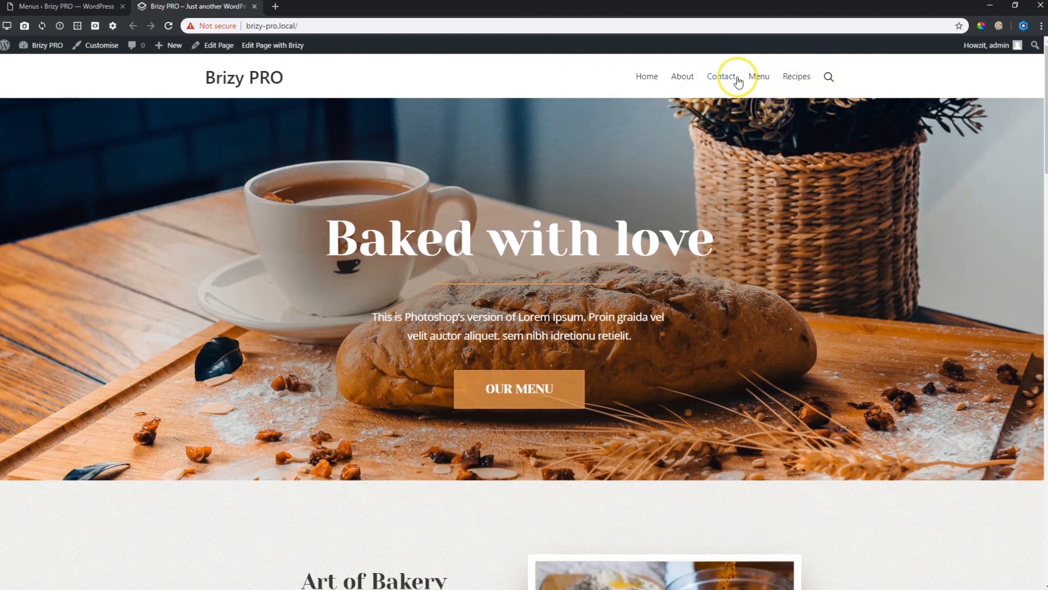
{"action": "mouse_move", "coordinate": [681, 76]}
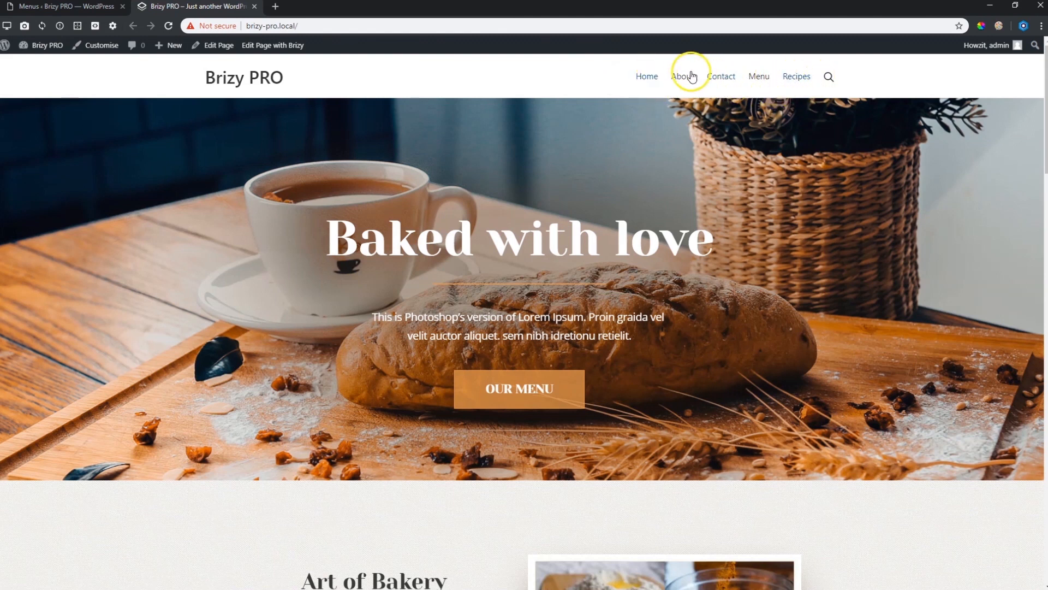
{"action": "mouse_move", "coordinate": [775, 65]}
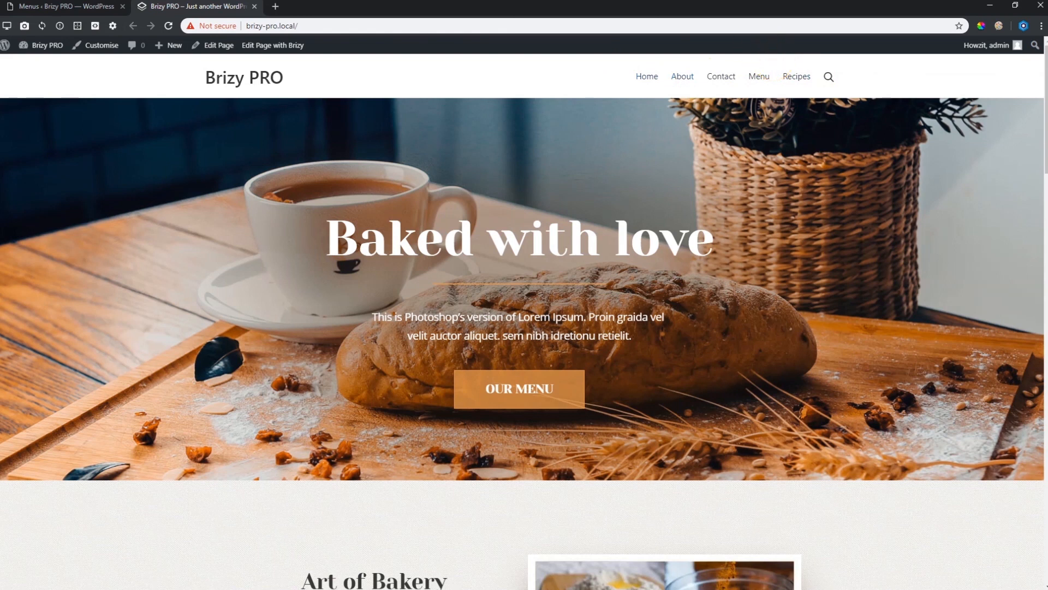
- Reorder Main Menu to Home, Menu, Recipes, About, Contact and check it on the site
{"action": "left_click", "coordinate": [63, 6]}
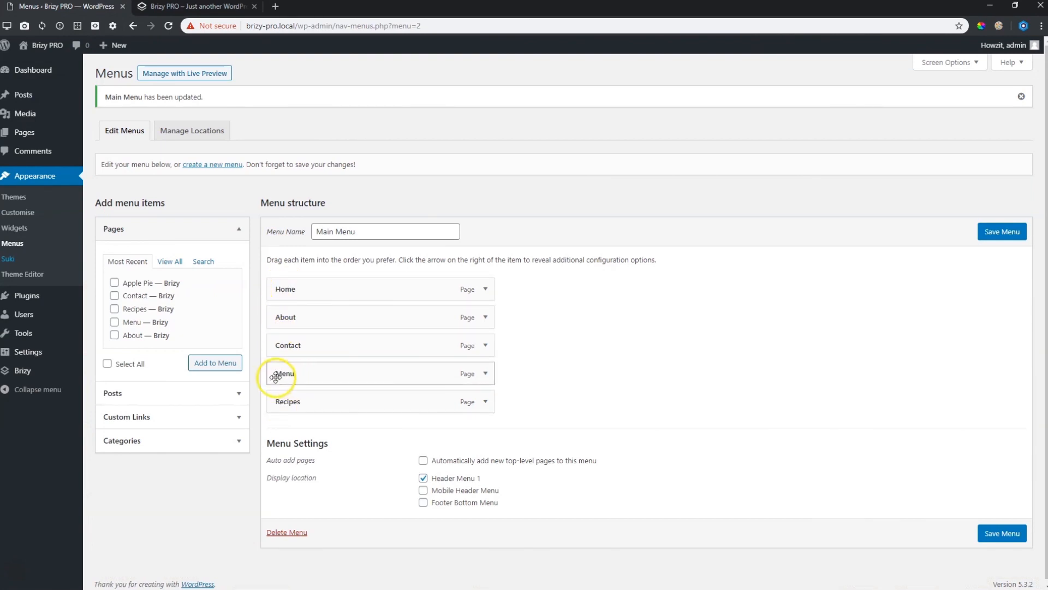
{"action": "left_click_drag", "start_coordinate": [281, 374], "coordinate": [281, 316]}
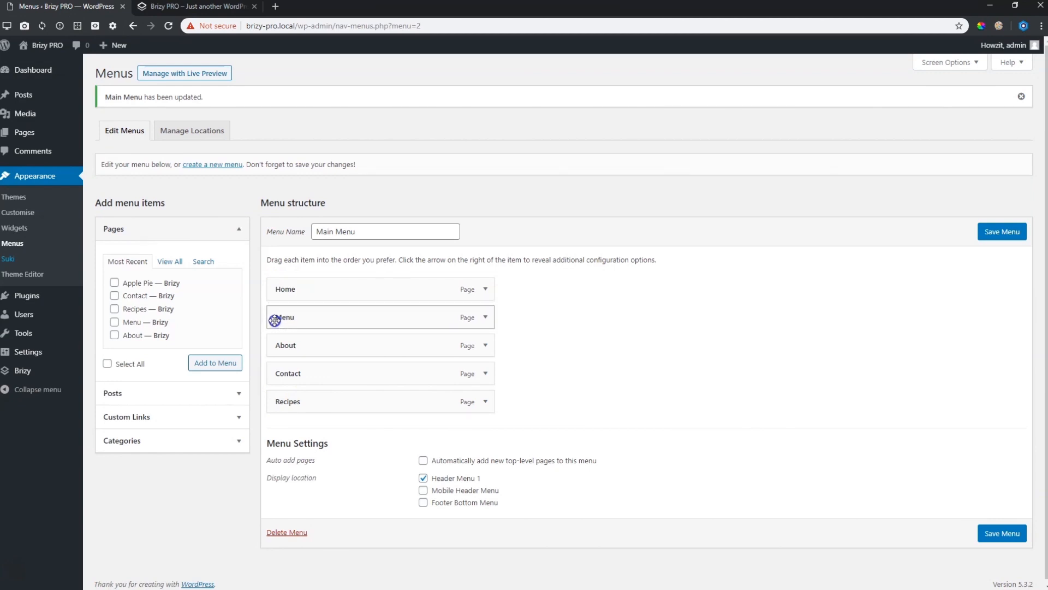
{"action": "left_click_drag", "start_coordinate": [379, 401], "coordinate": [379, 348]}
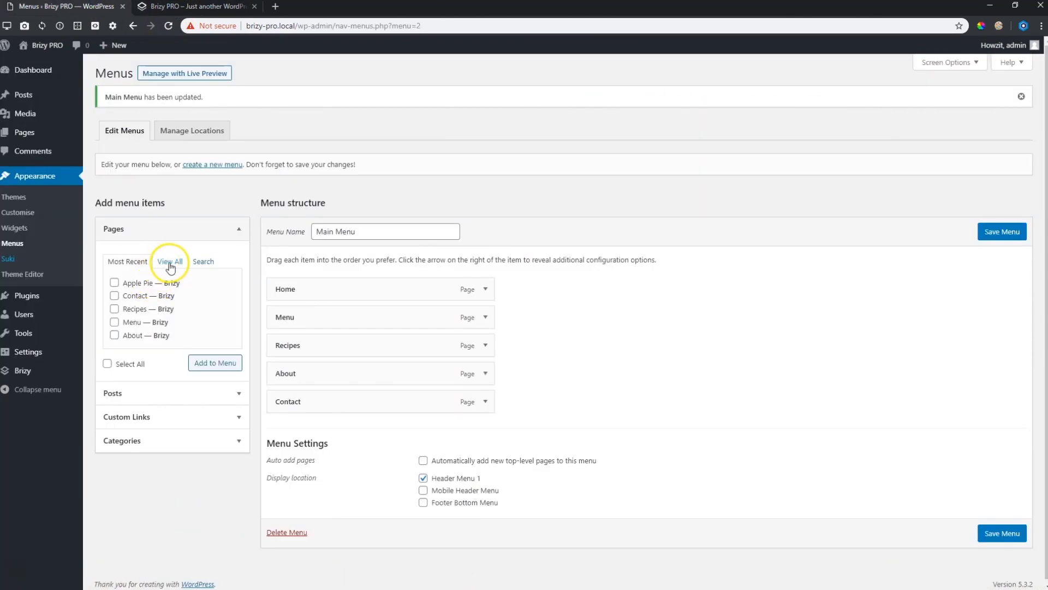
{"action": "left_click", "coordinate": [171, 261]}
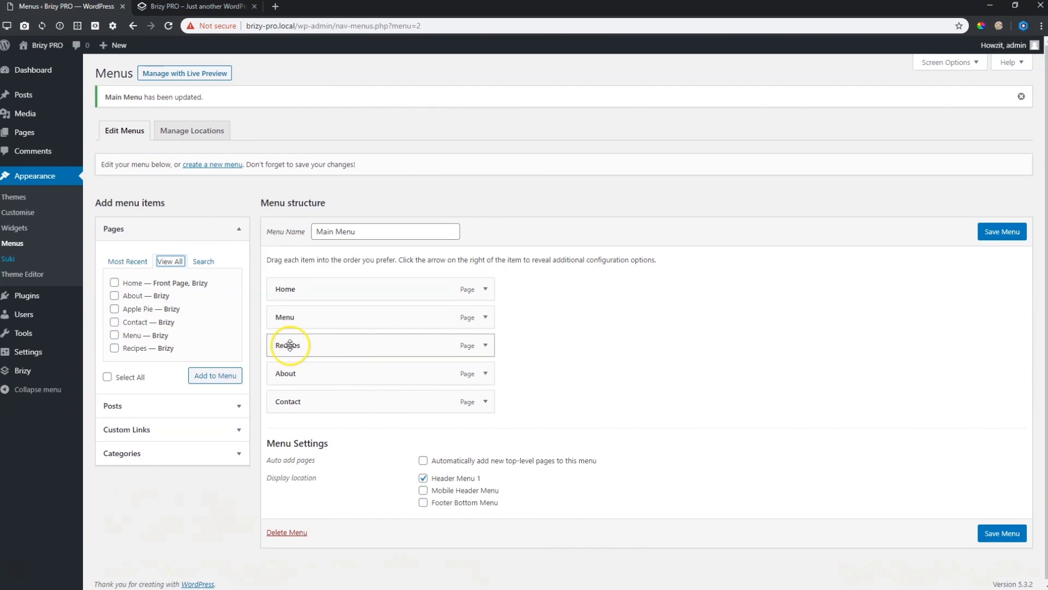
{"action": "left_click", "coordinate": [195, 7]}
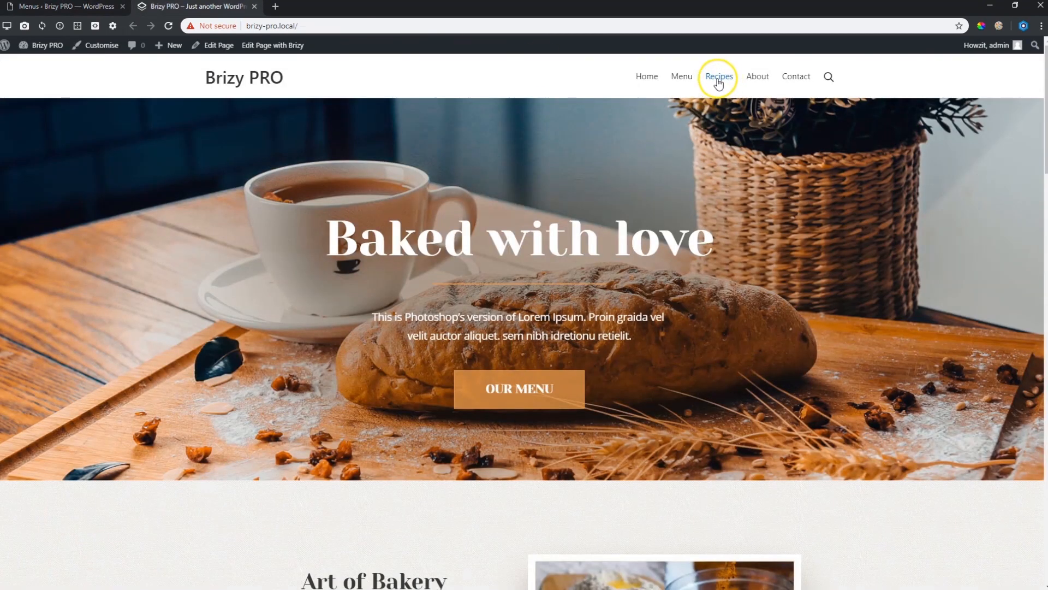
{"action": "mouse_move", "coordinate": [730, 127]}
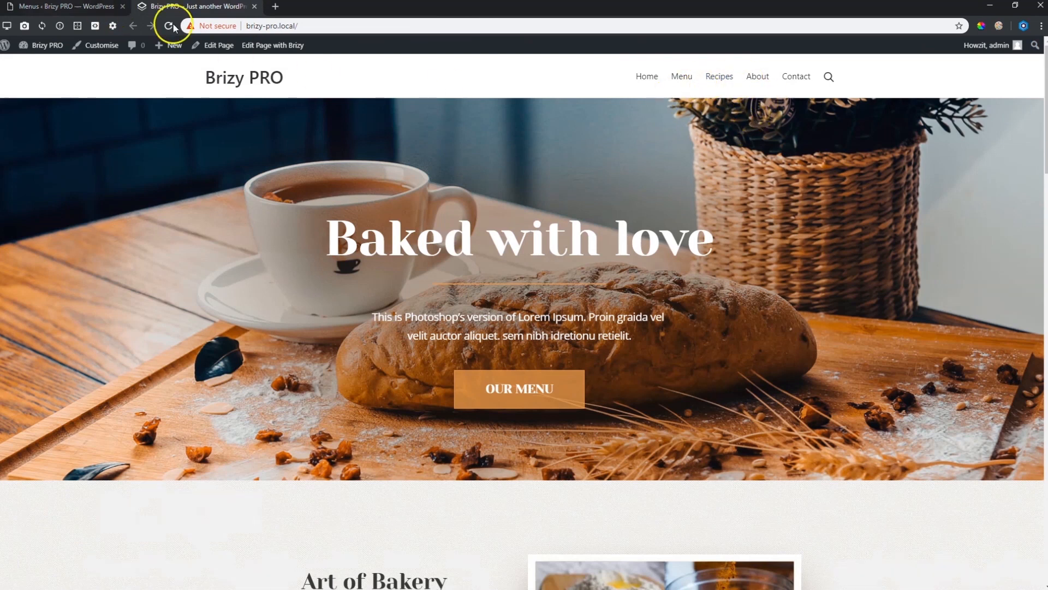
- Add Apple Pie as a nested sub-item under Recipes and save the menu
{"action": "left_click", "coordinate": [63, 7]}
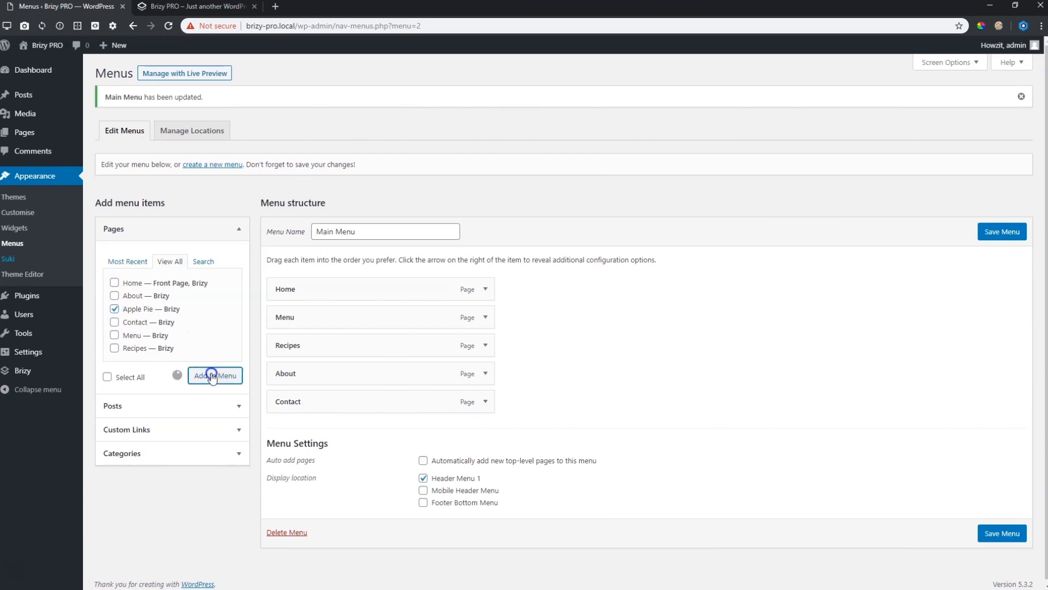
{"action": "left_click", "coordinate": [215, 374]}
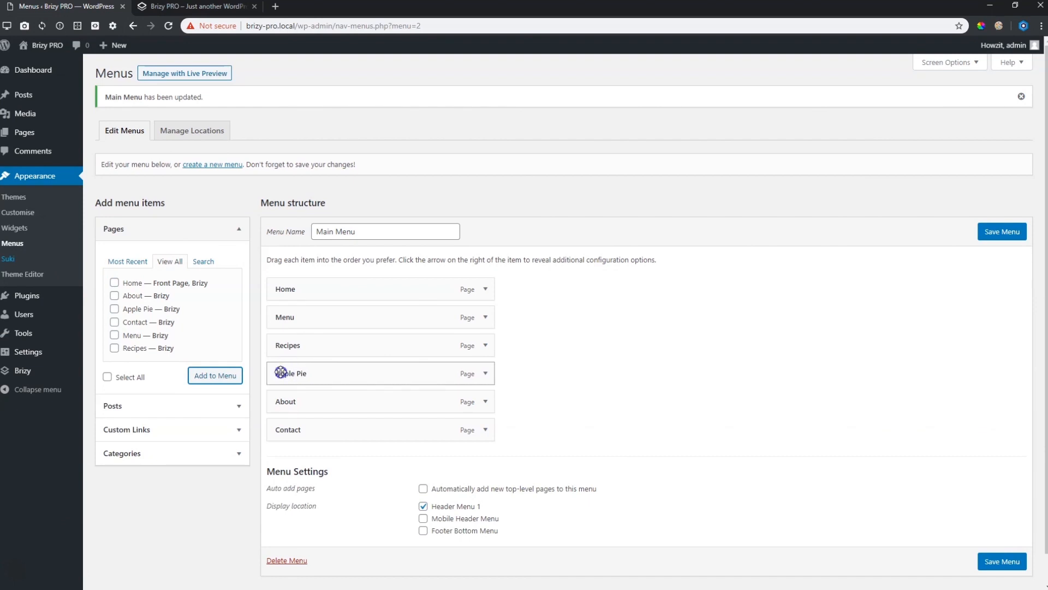
{"action": "left_click_drag", "start_coordinate": [291, 374], "coordinate": [334, 373]}
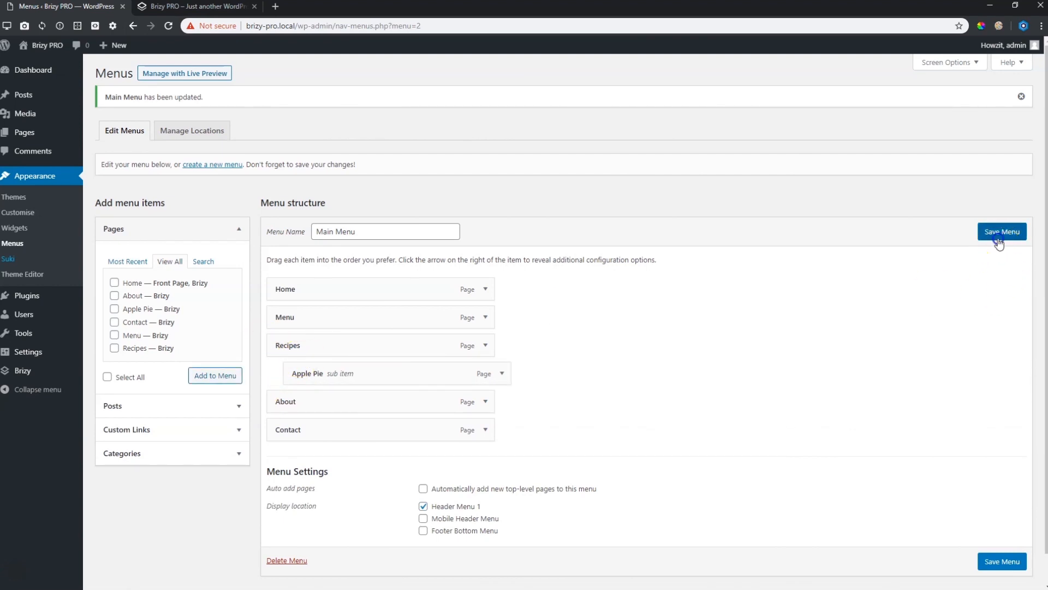
{"action": "left_click", "coordinate": [194, 7]}
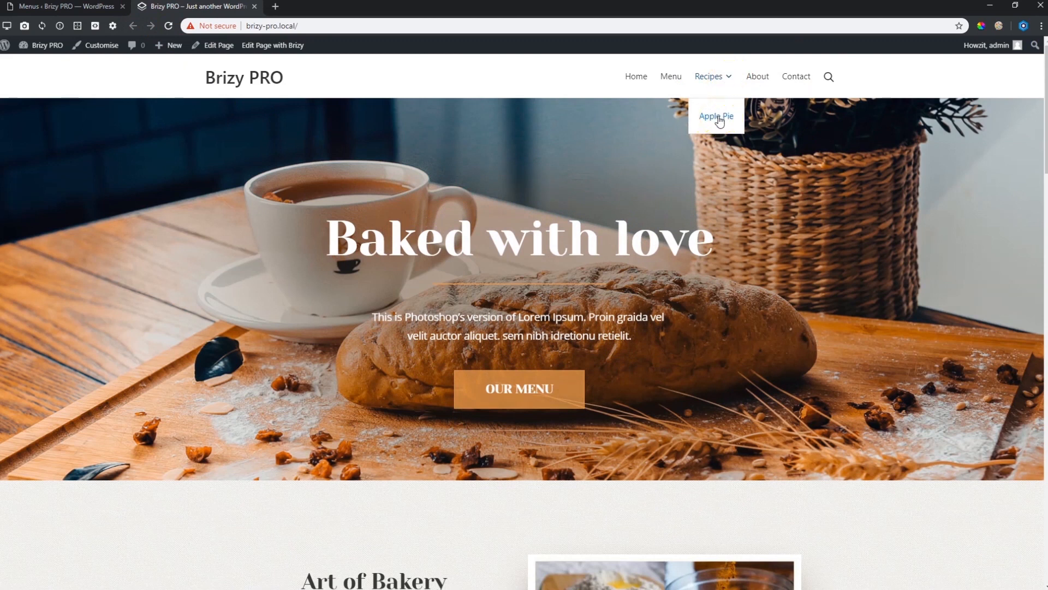
- Visit the About page and then the Menu page from the live site header
{"action": "left_click", "coordinate": [757, 76]}
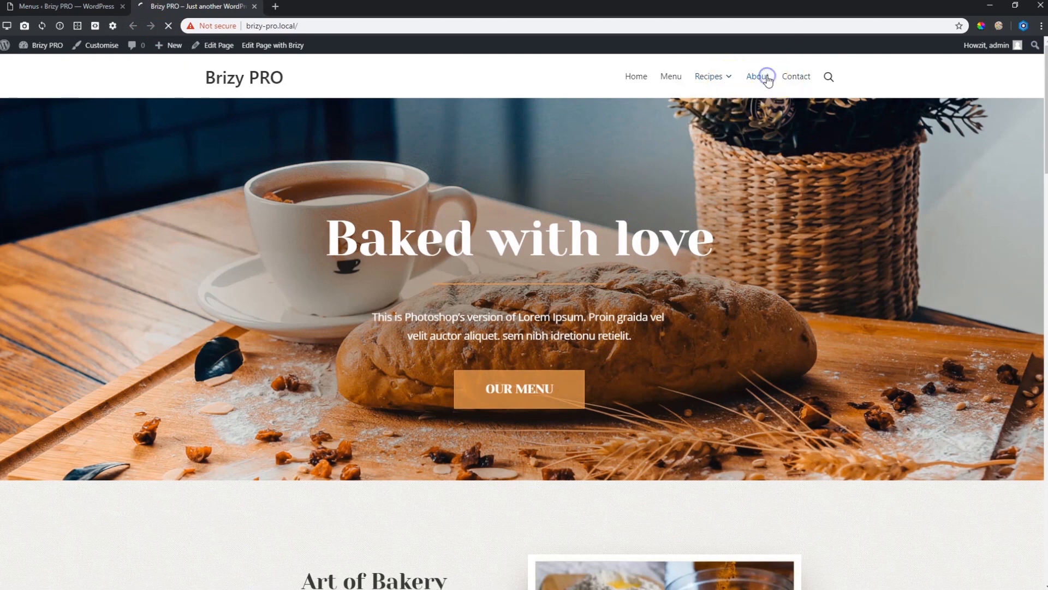
{"action": "left_click", "coordinate": [758, 77]}
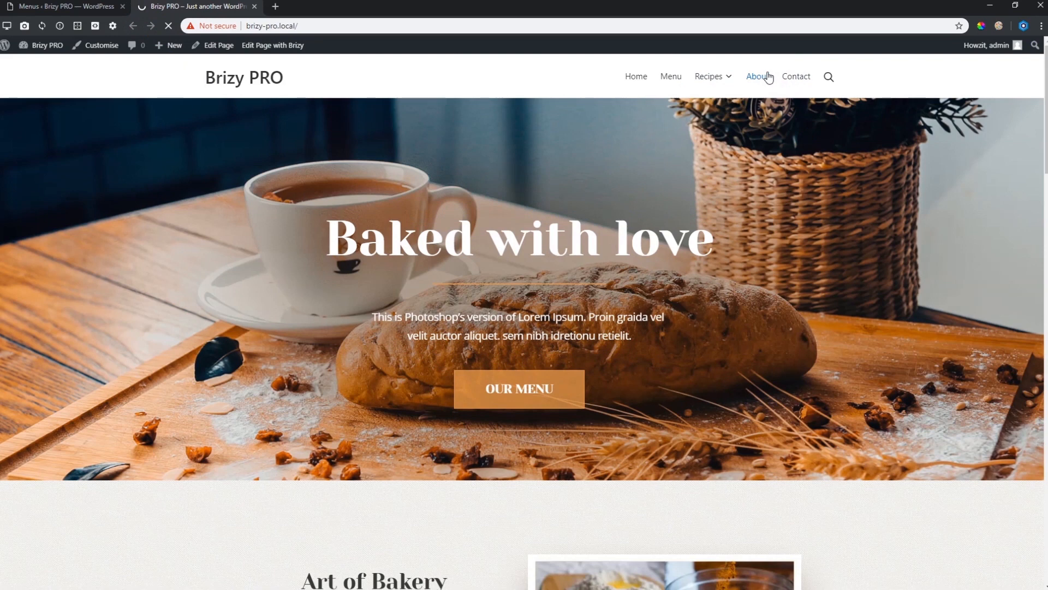
{"action": "left_click", "coordinate": [757, 76]}
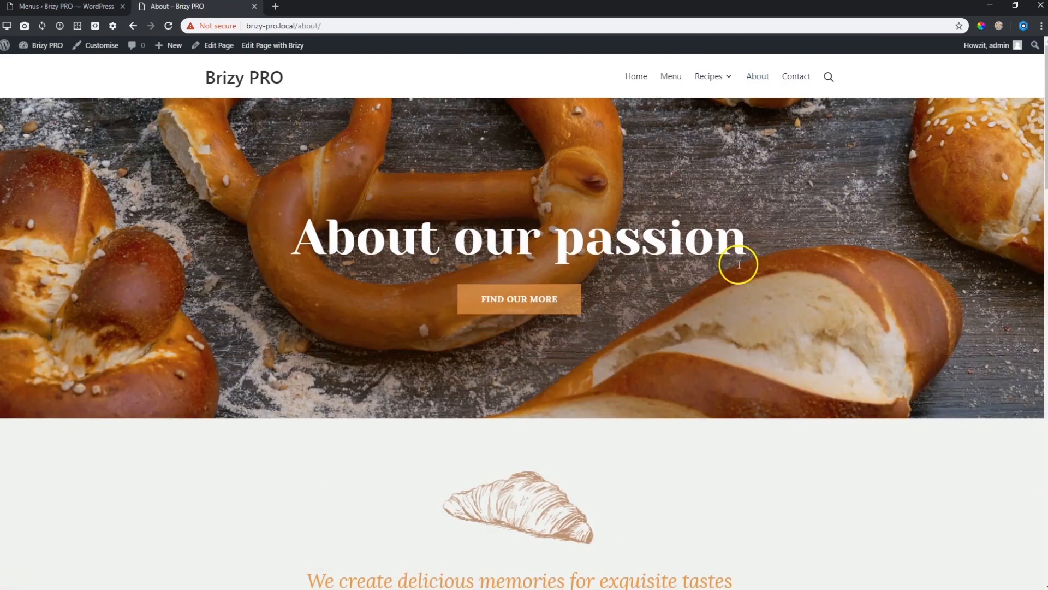
{"action": "scroll", "scroll_direction": "down", "scroll_amount": 3}
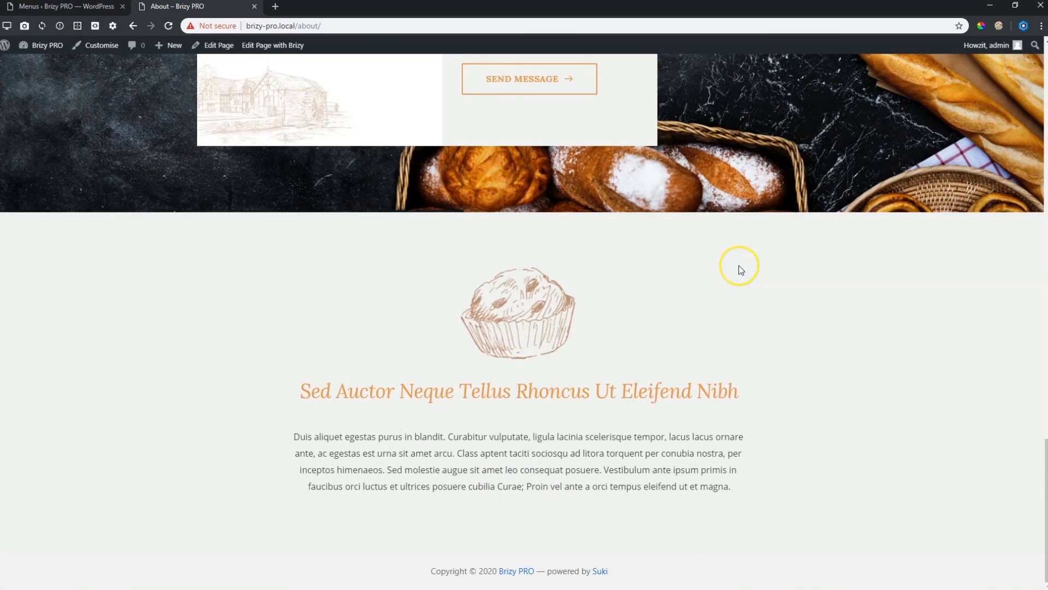
{"action": "scroll", "scroll_direction": "up", "scroll_amount": 3}
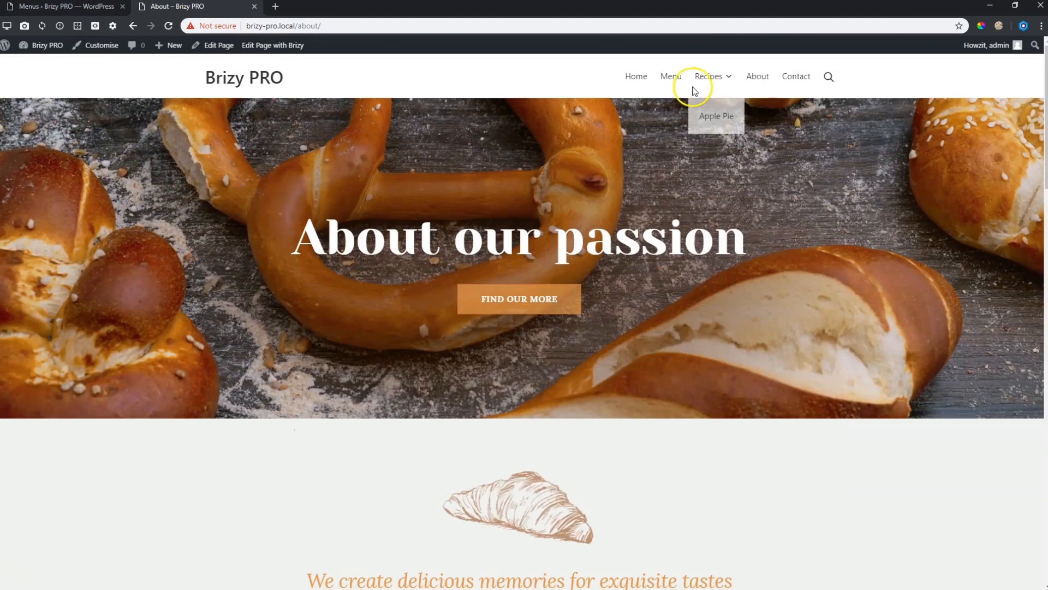
{"action": "left_click", "coordinate": [671, 77]}
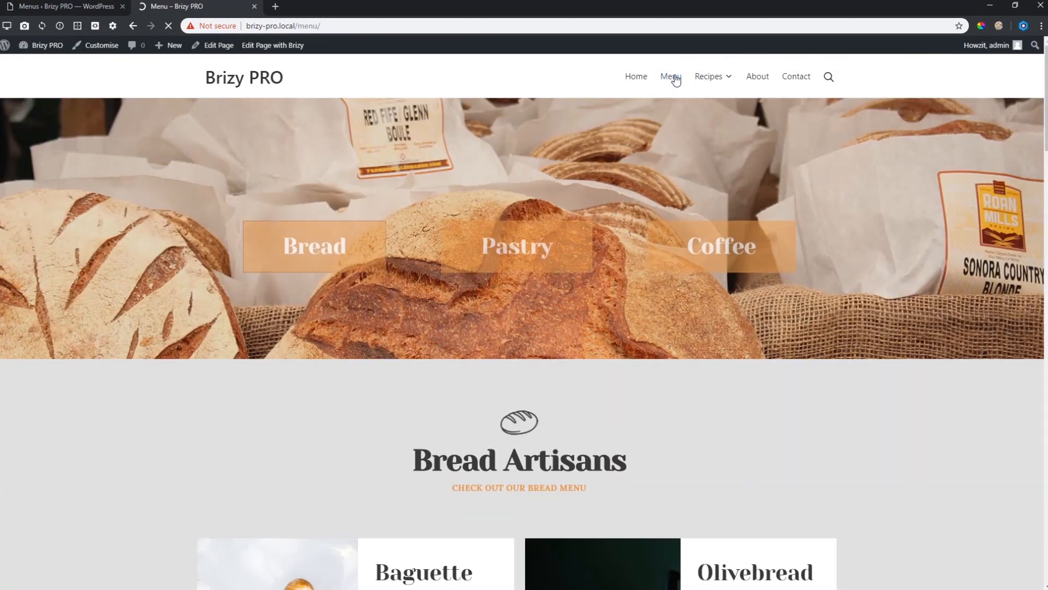
{"action": "scroll", "scroll_direction": "down", "scroll_amount": 3}
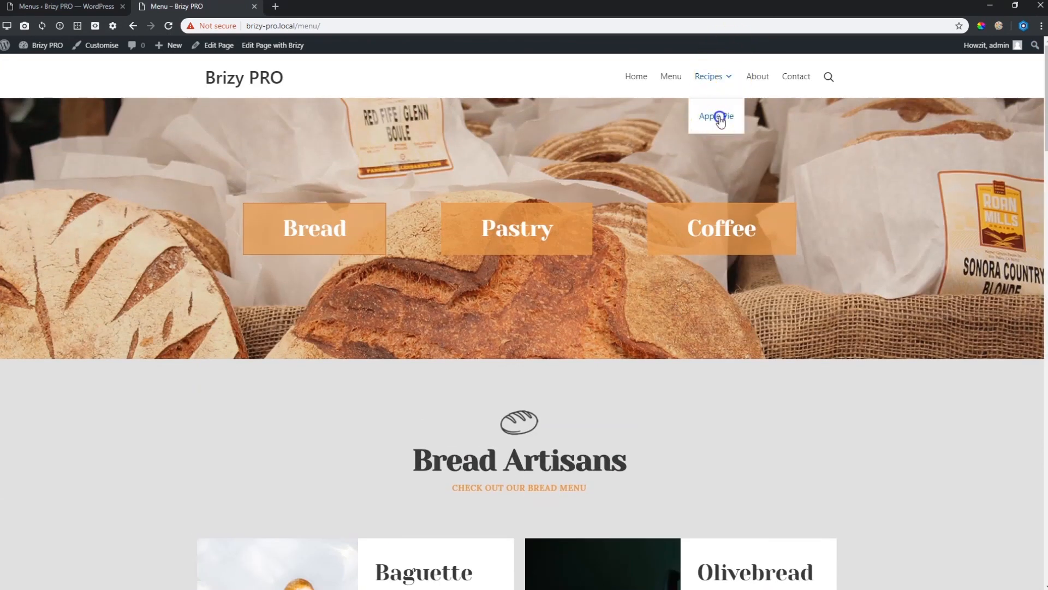
- Open the Apple Pie recipe page from the Recipes dropdown and look it over
{"action": "left_click", "coordinate": [715, 115]}
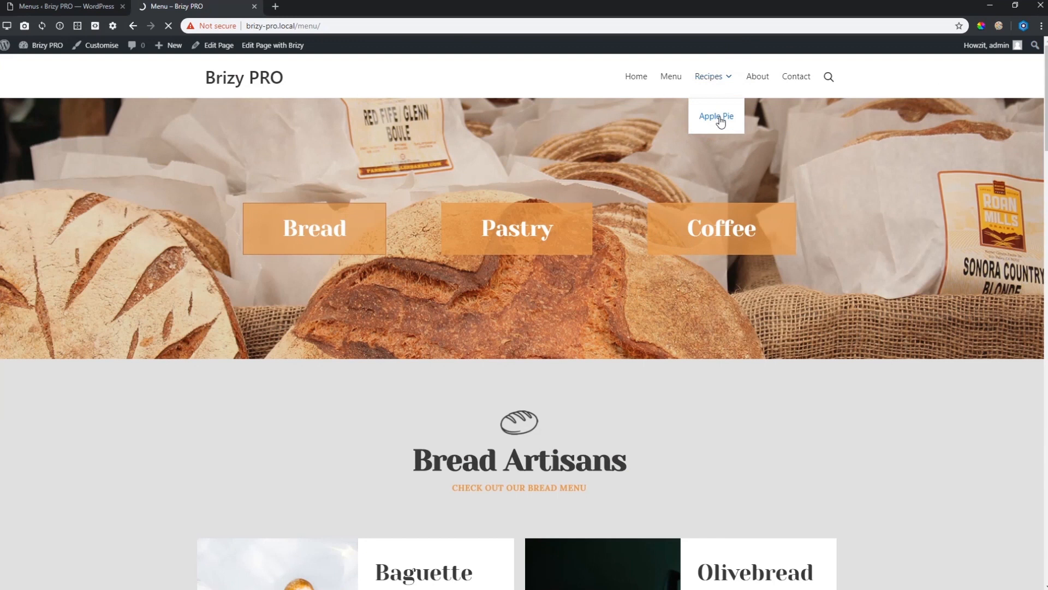
{"action": "left_click", "coordinate": [717, 115]}
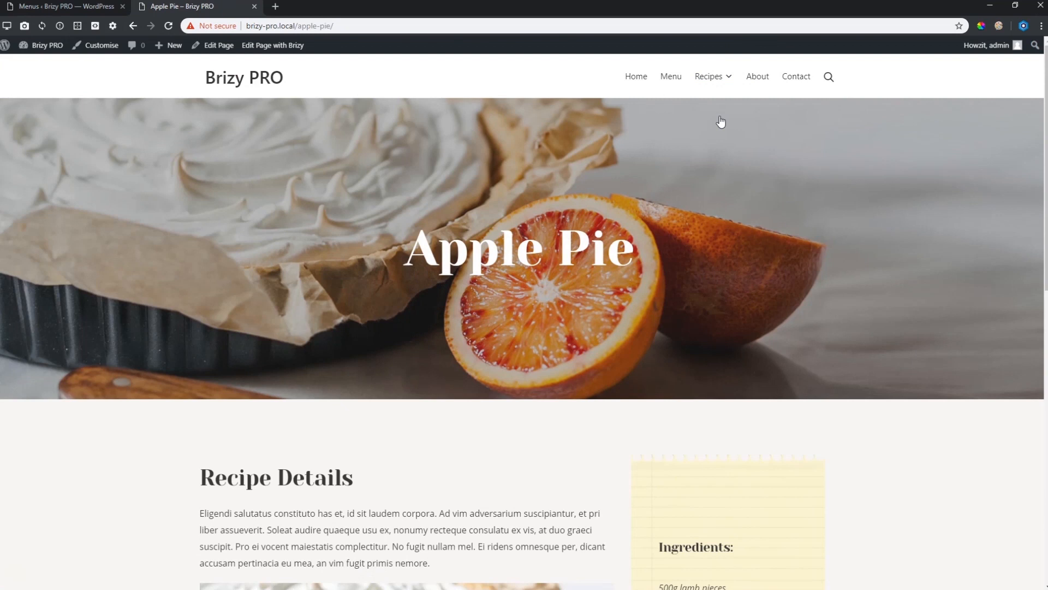
{"action": "scroll", "scroll_direction": "down", "scroll_amount": 3}
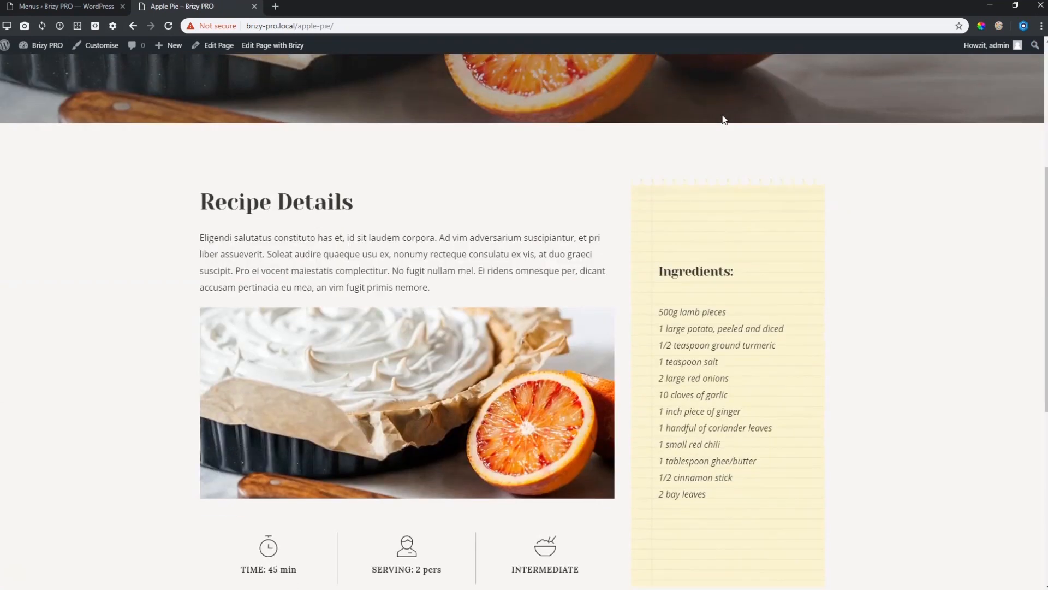
{"action": "scroll", "scroll_direction": "up", "scroll_amount": 3}
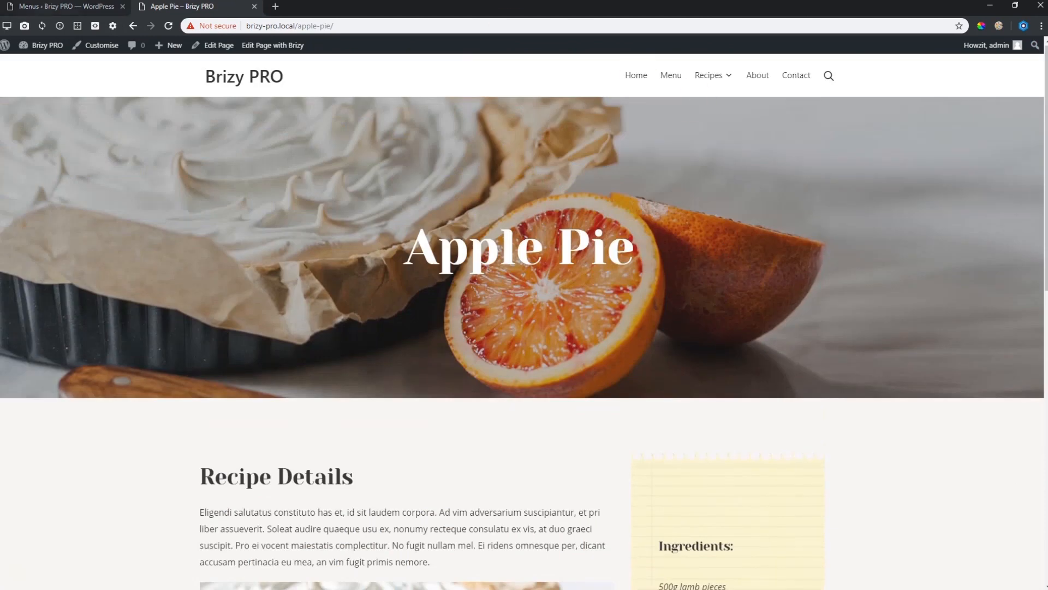
- Return to the Menus admin tab showing Apple Pie nested under Recipes
{"action": "left_click", "coordinate": [63, 6]}
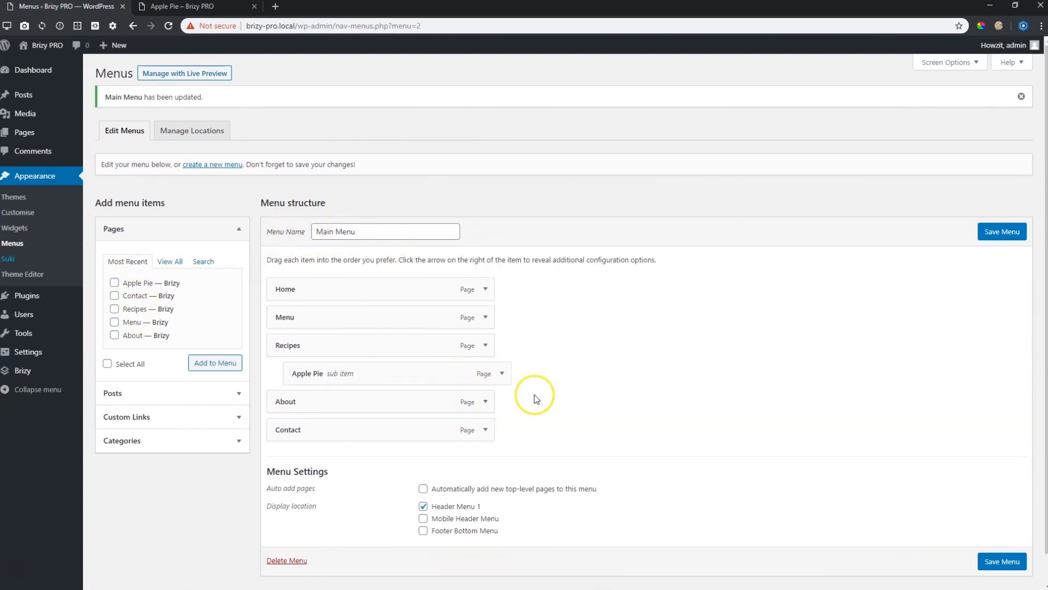
{"action": "mouse_move", "coordinate": [559, 456]}
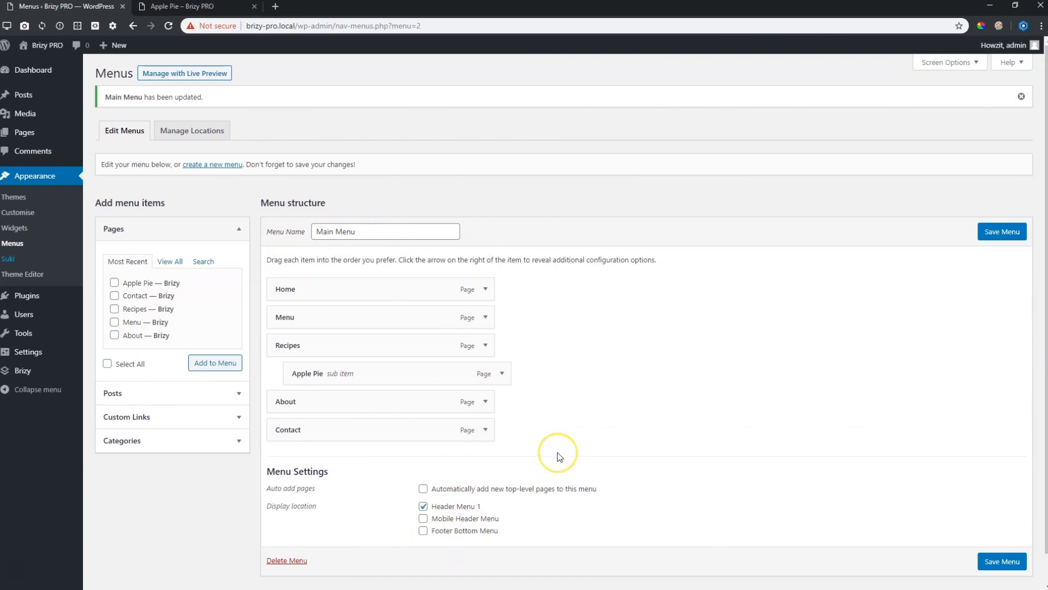